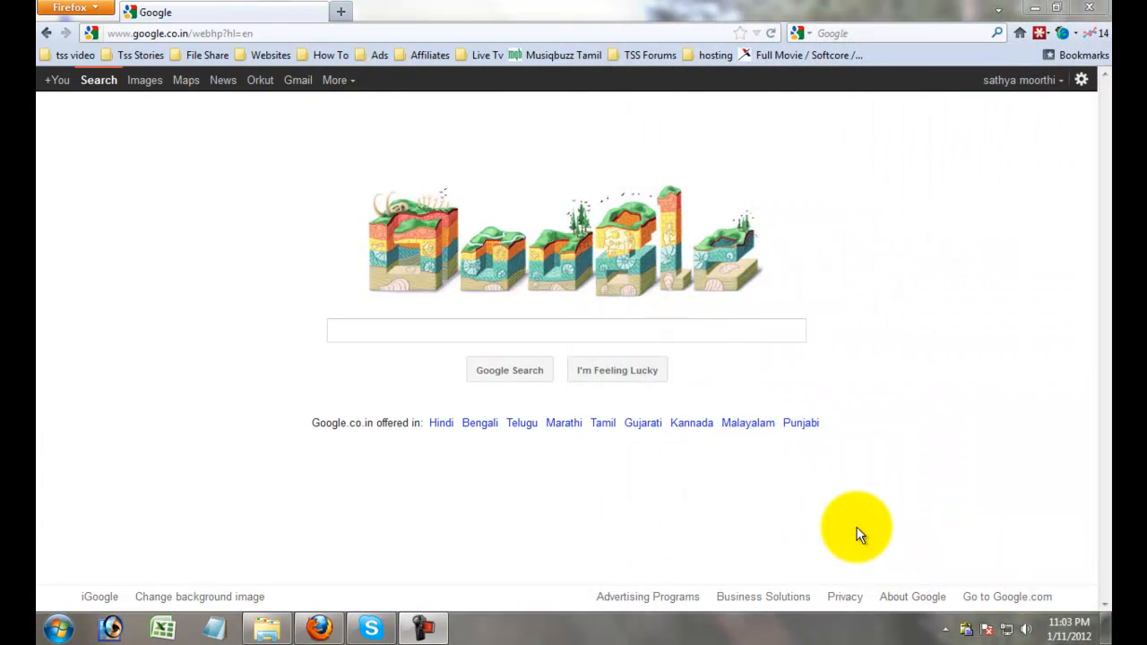
Enter 'free software download' in the Google search box to bring up download-site results.
left_click(565, 330)
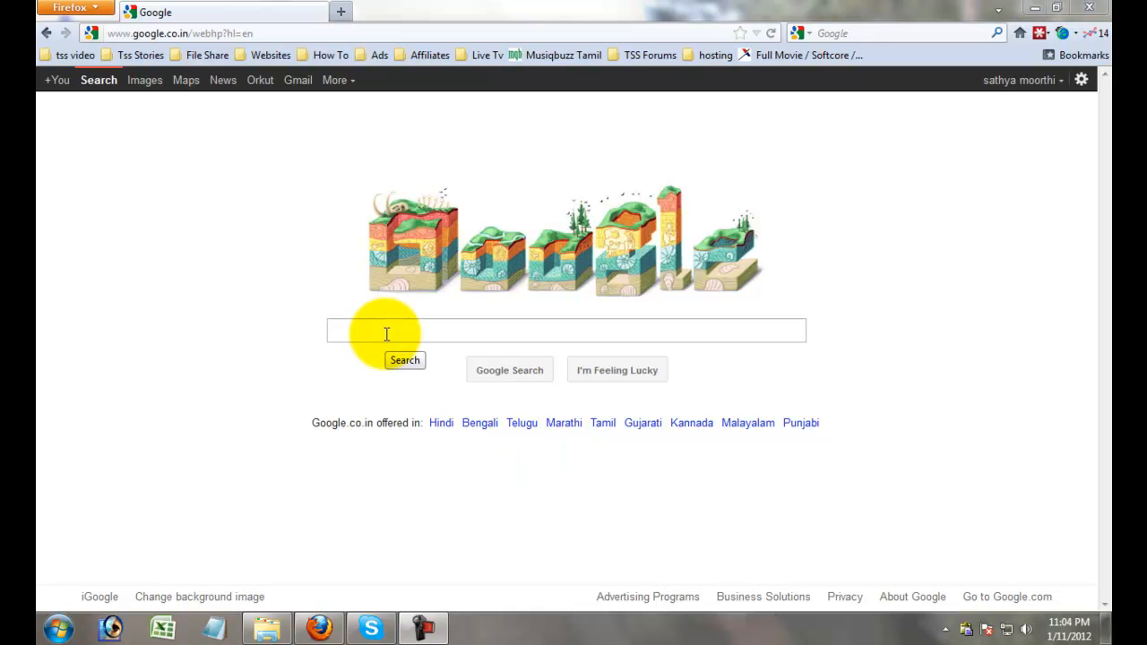
left_click(404, 330)
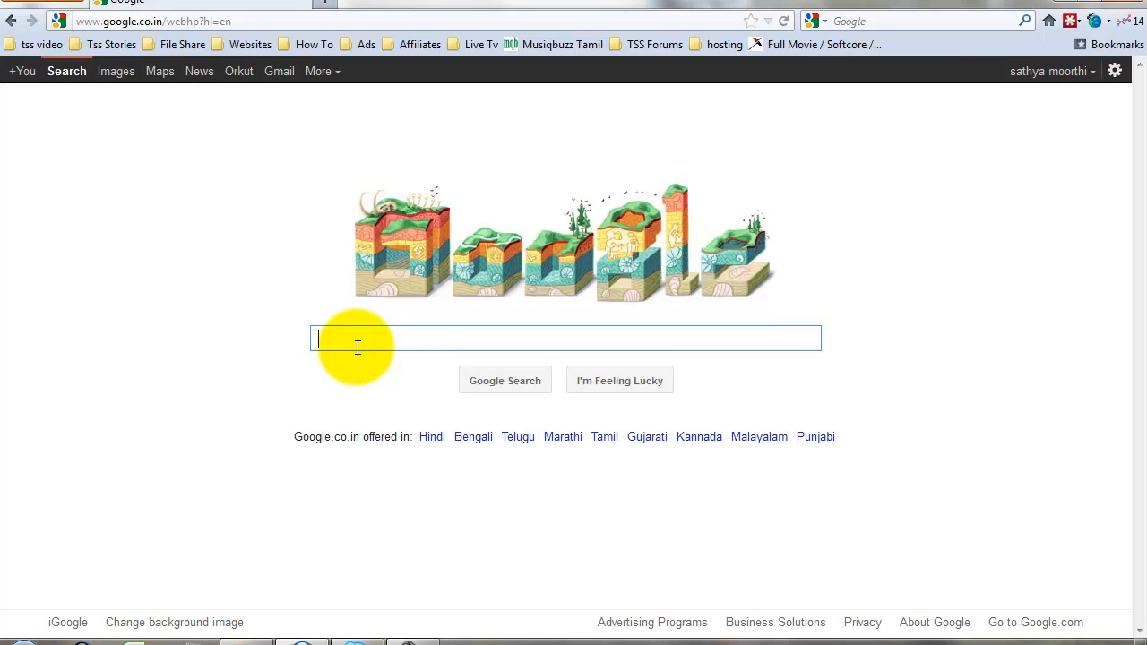
type("g")
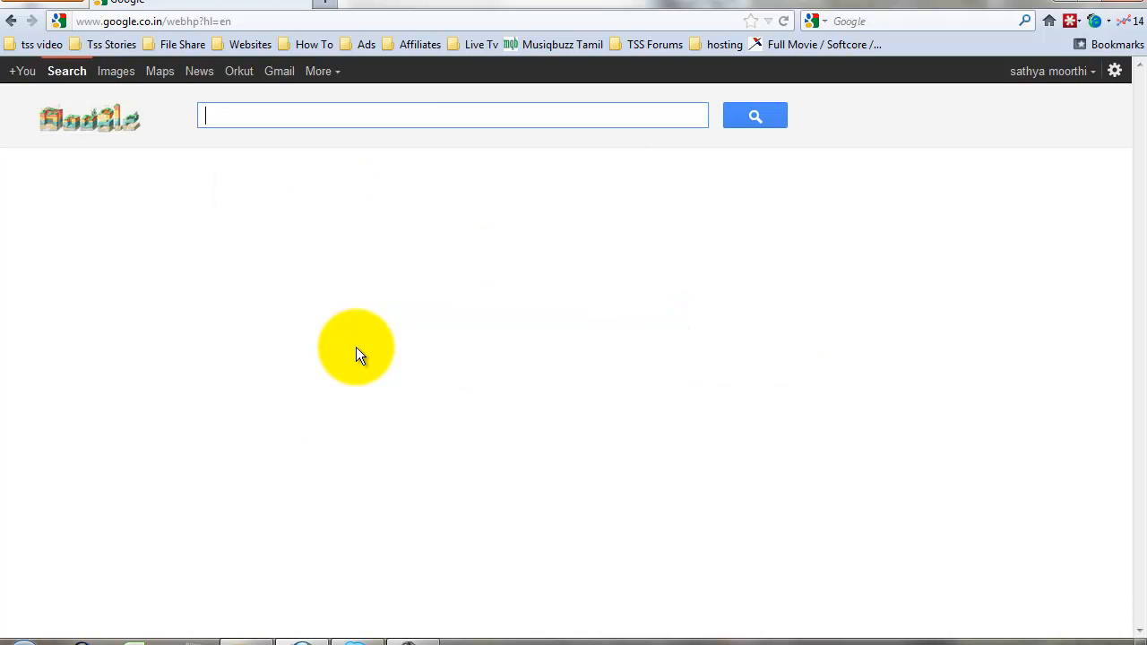
type("free sof")
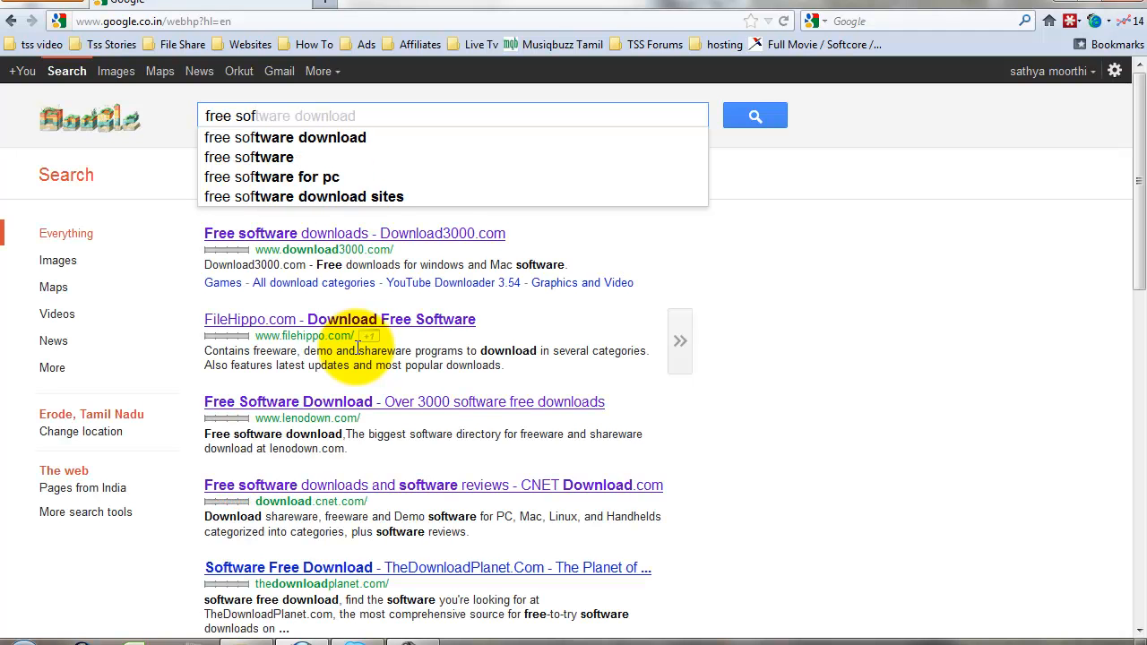
Open Download3000 from the results, view its ads, then switch to the FileHippo tab.
left_click(284, 136)
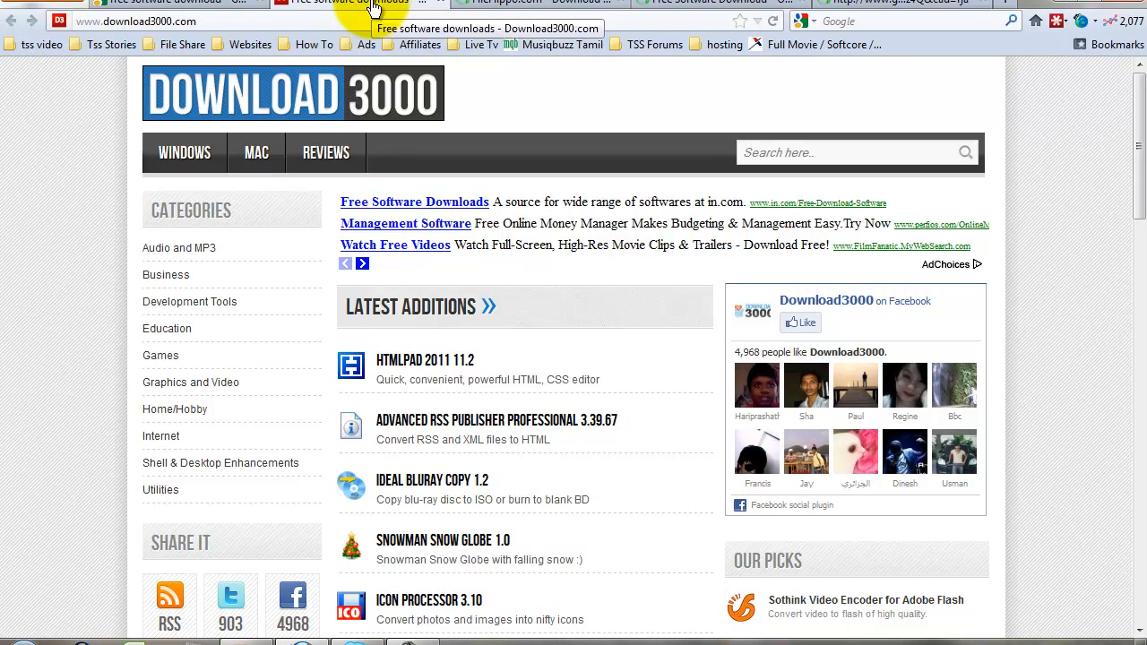
mouse_move(395, 243)
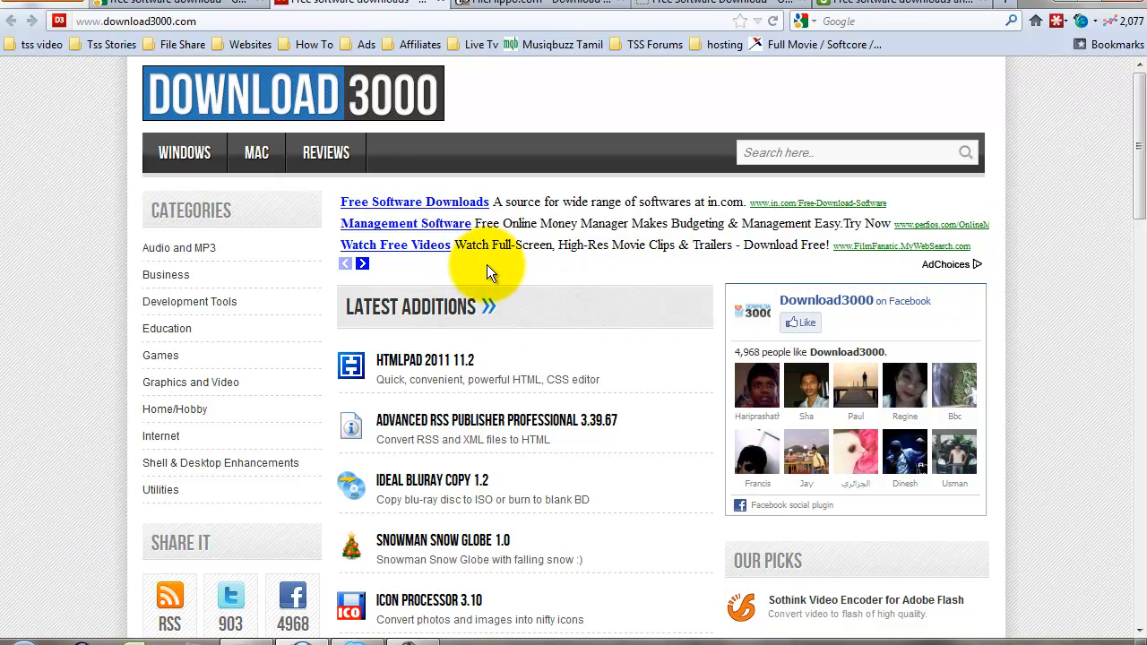
left_click_drag(491, 269, 331, 198)
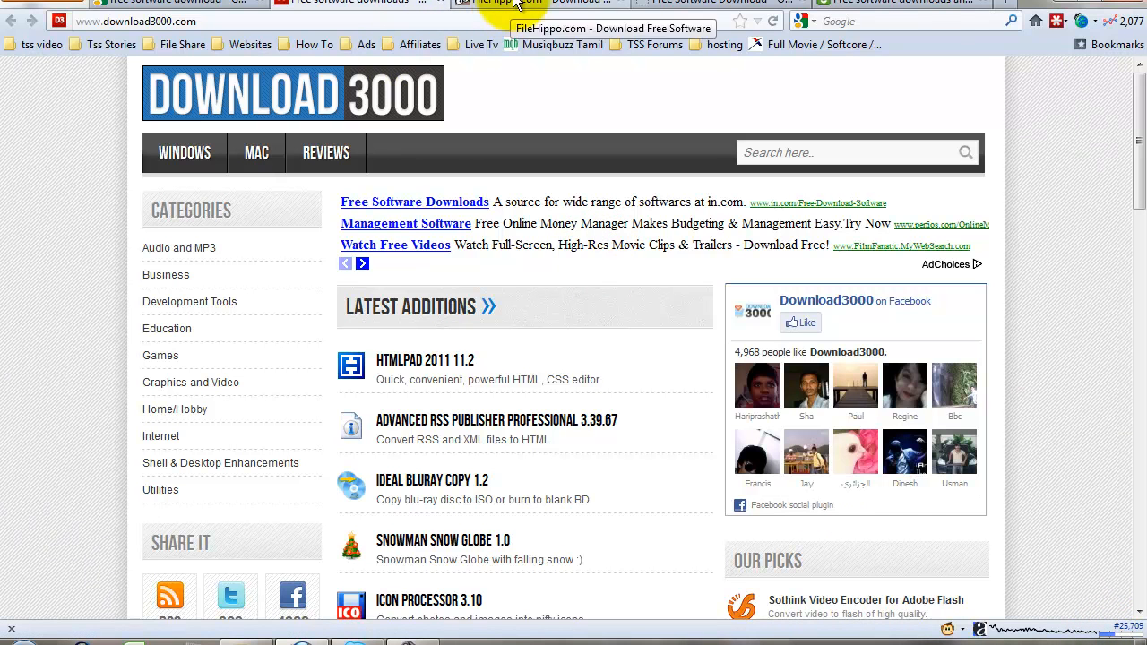
left_click(498, 4)
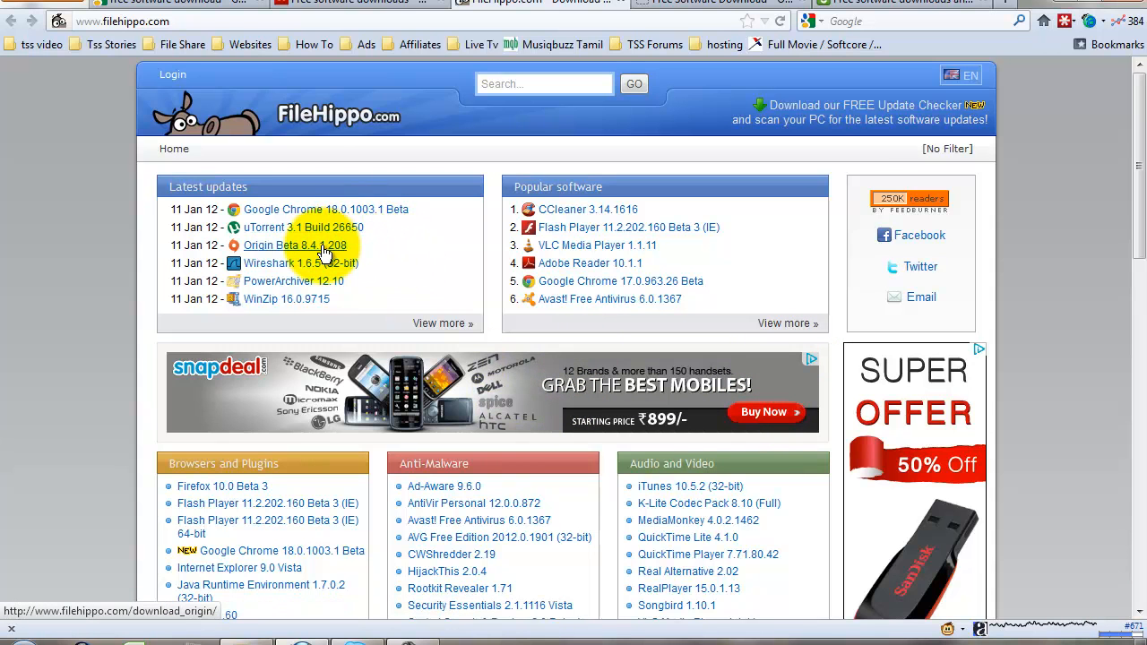
mouse_move(810, 383)
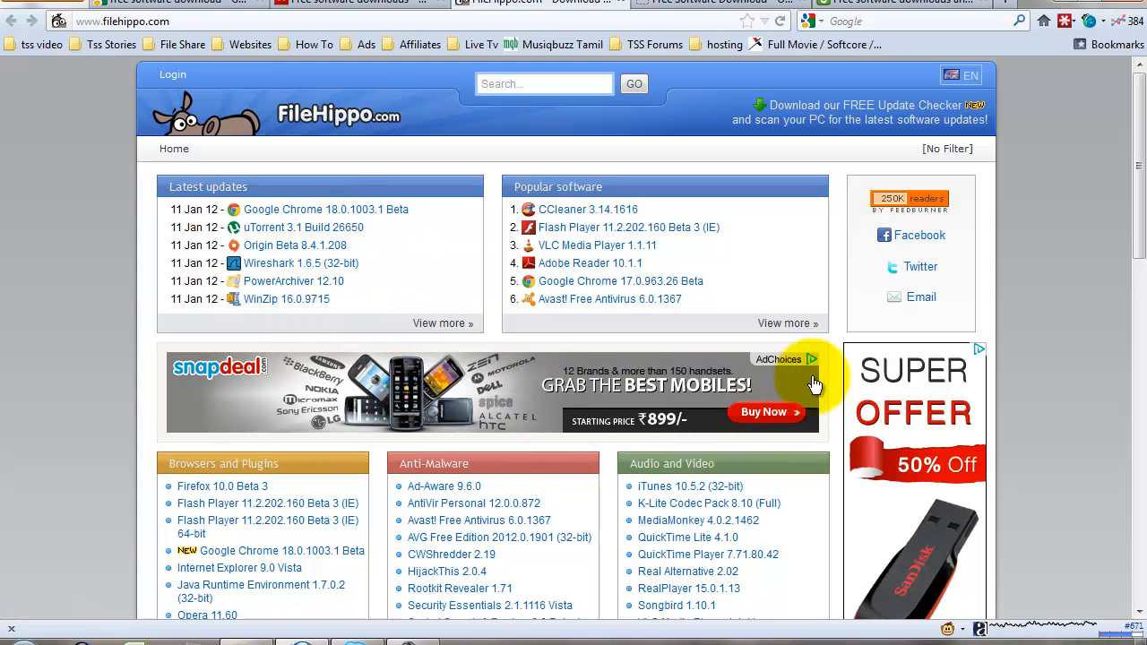
Scroll CNET's Windows Downloads page past the sponsored links and BlueStacks story.
scroll("down", 3)
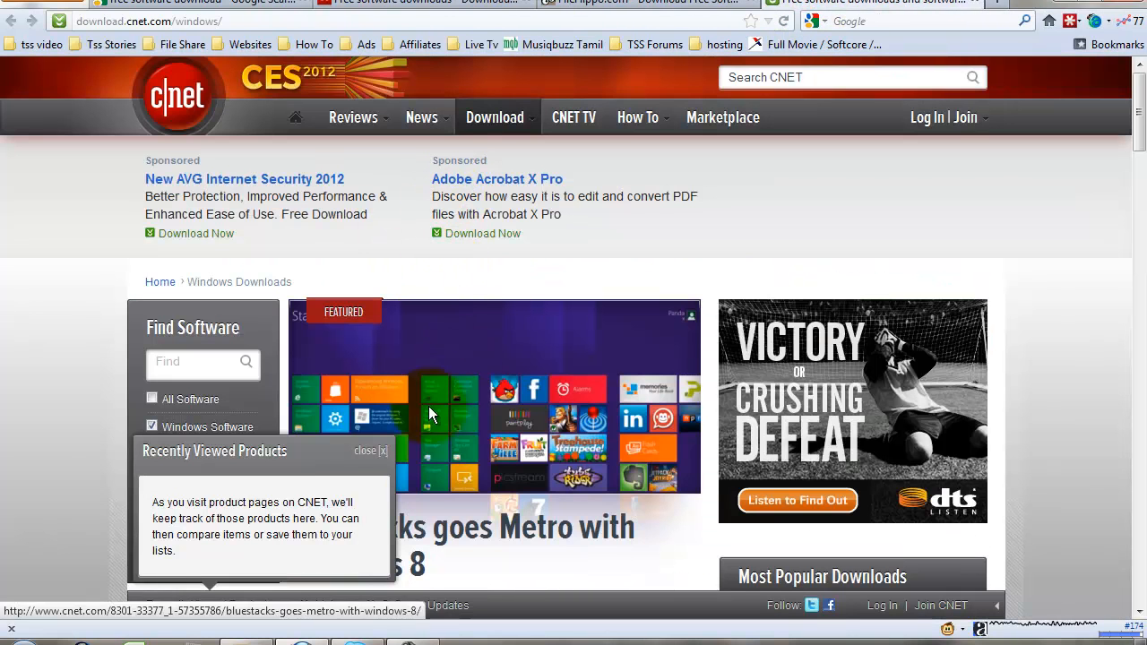
Scroll through CNET's downloads page to reach the Daily Download stories and Google ads block.
scroll("down", 3)
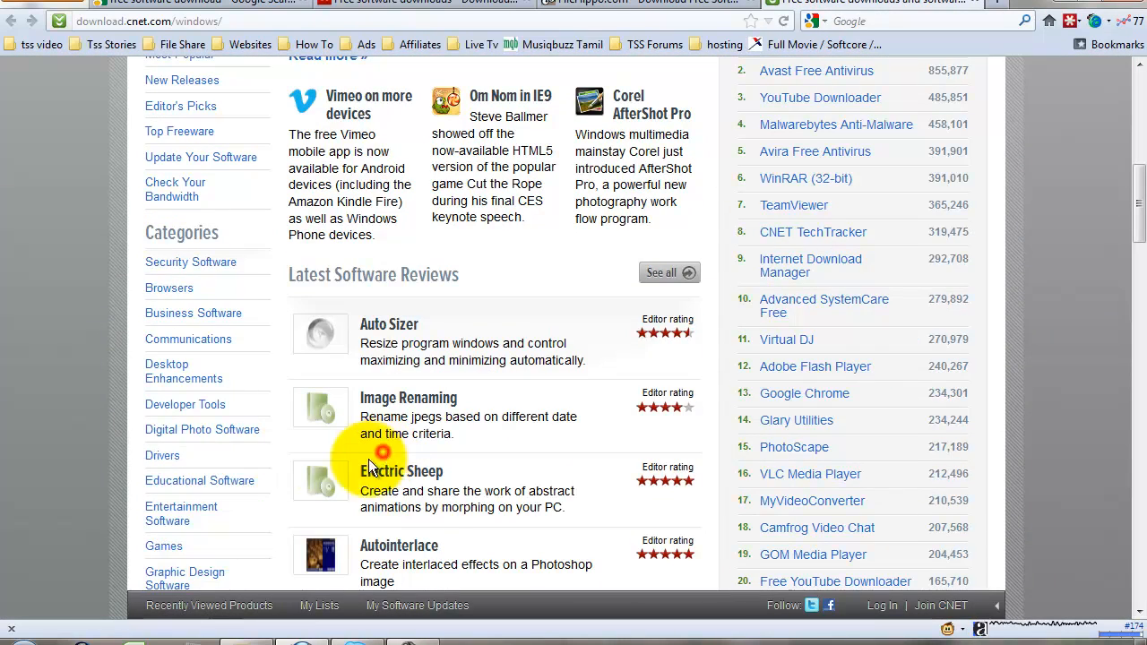
scroll("down", 3)
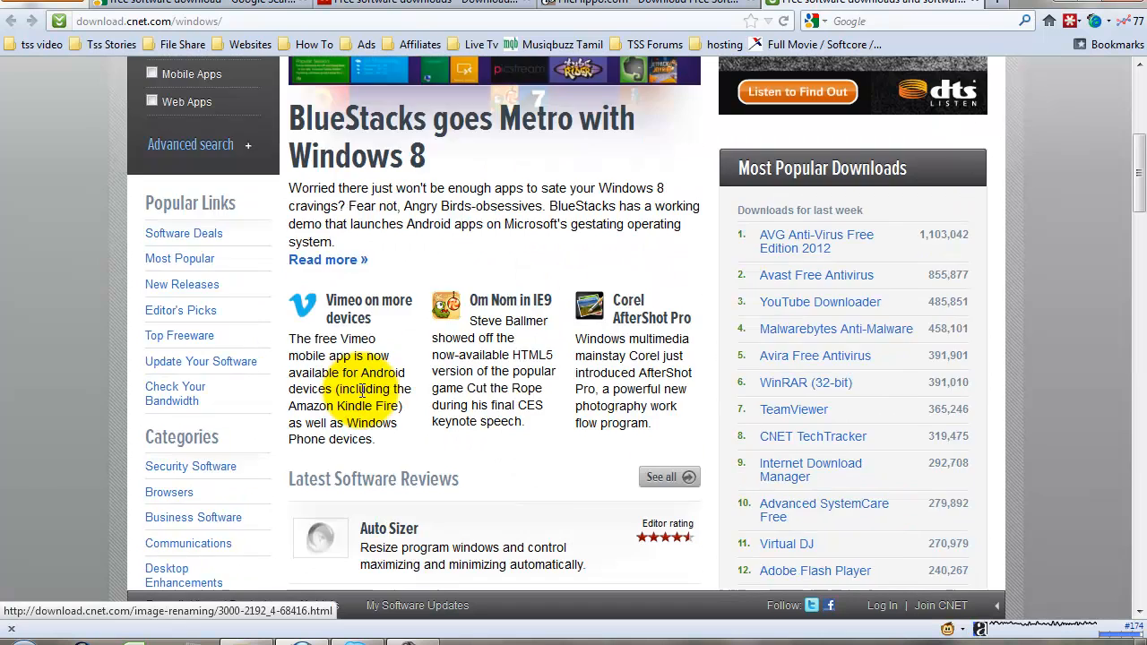
scroll("up", 3)
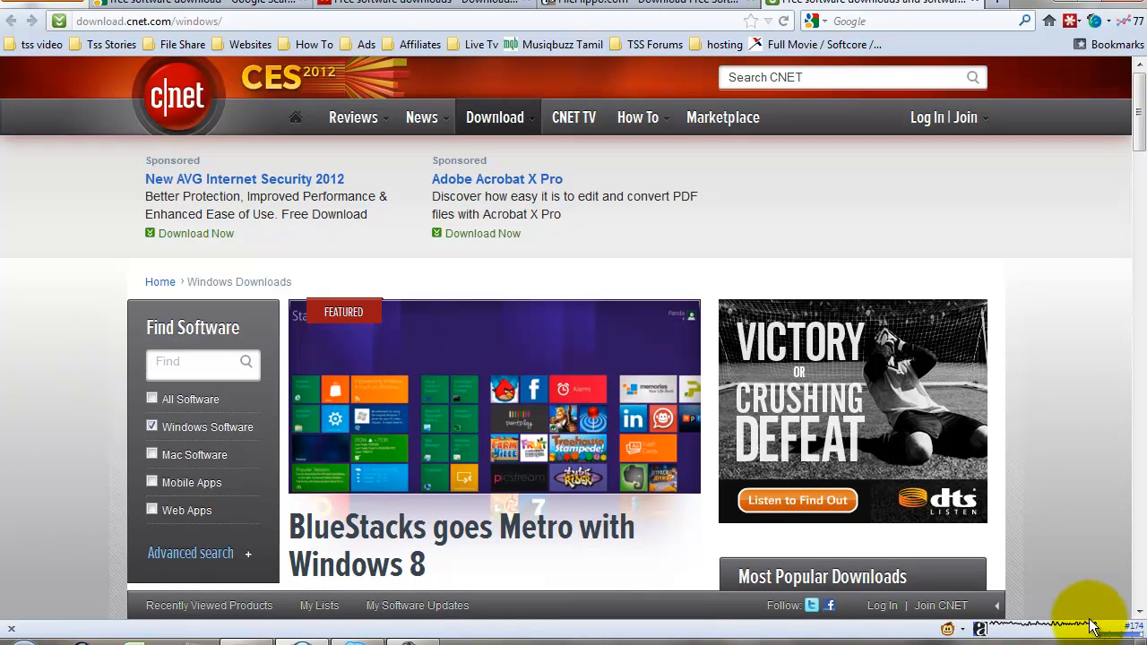
mouse_move(928, 502)
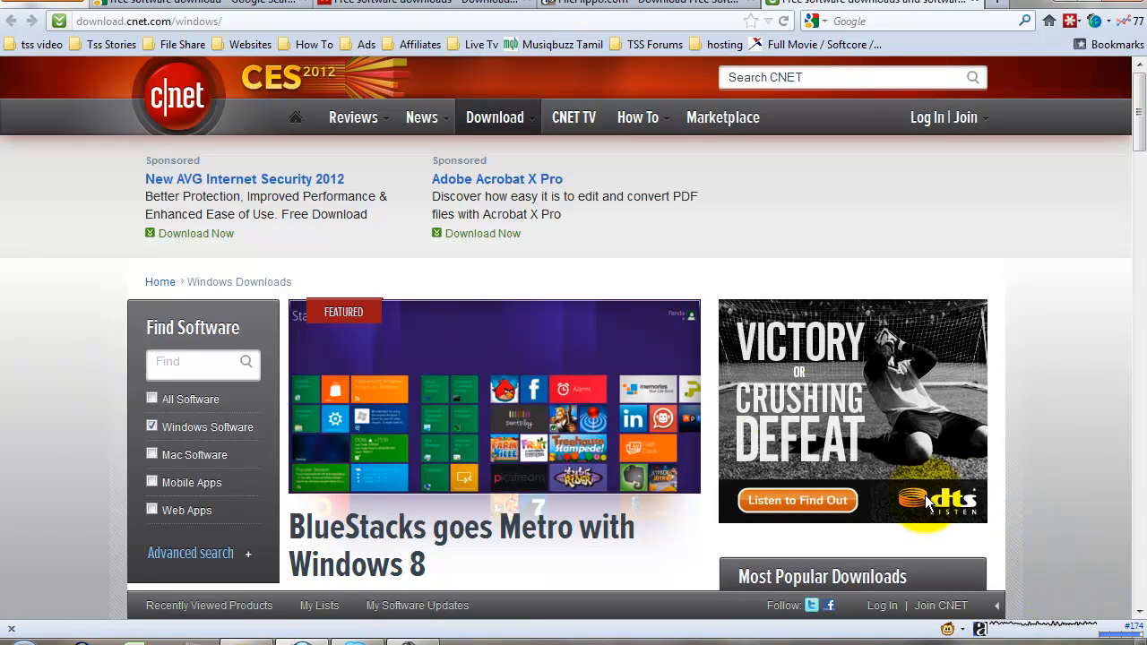
mouse_move(229, 147)
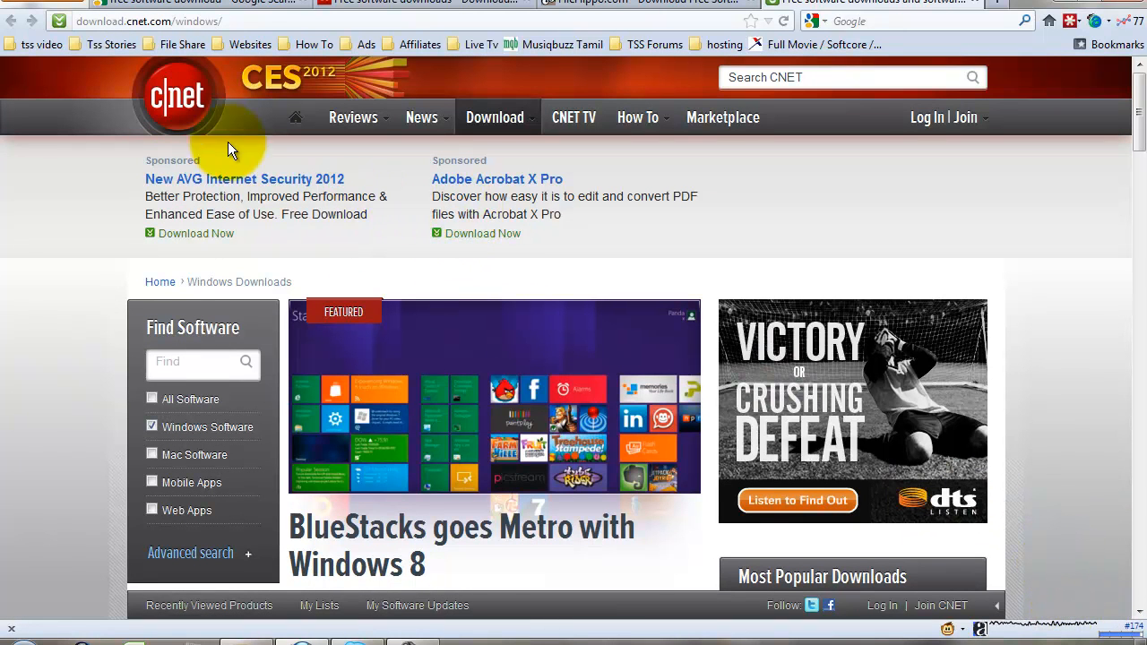
scroll("down", 3)
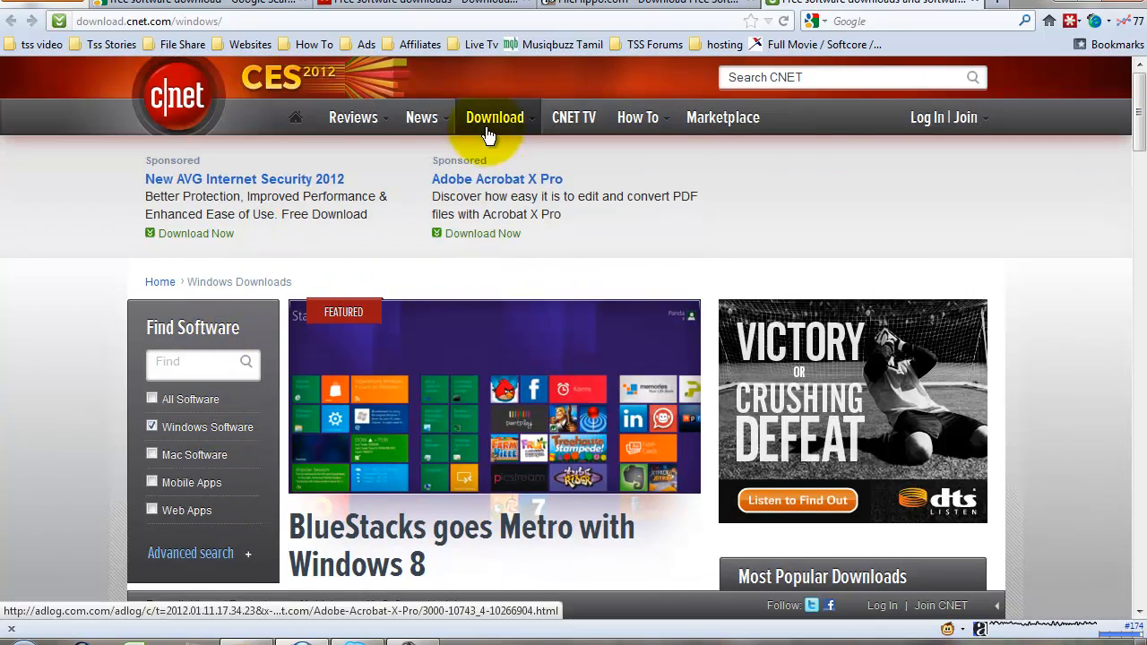
scroll("down", 3)
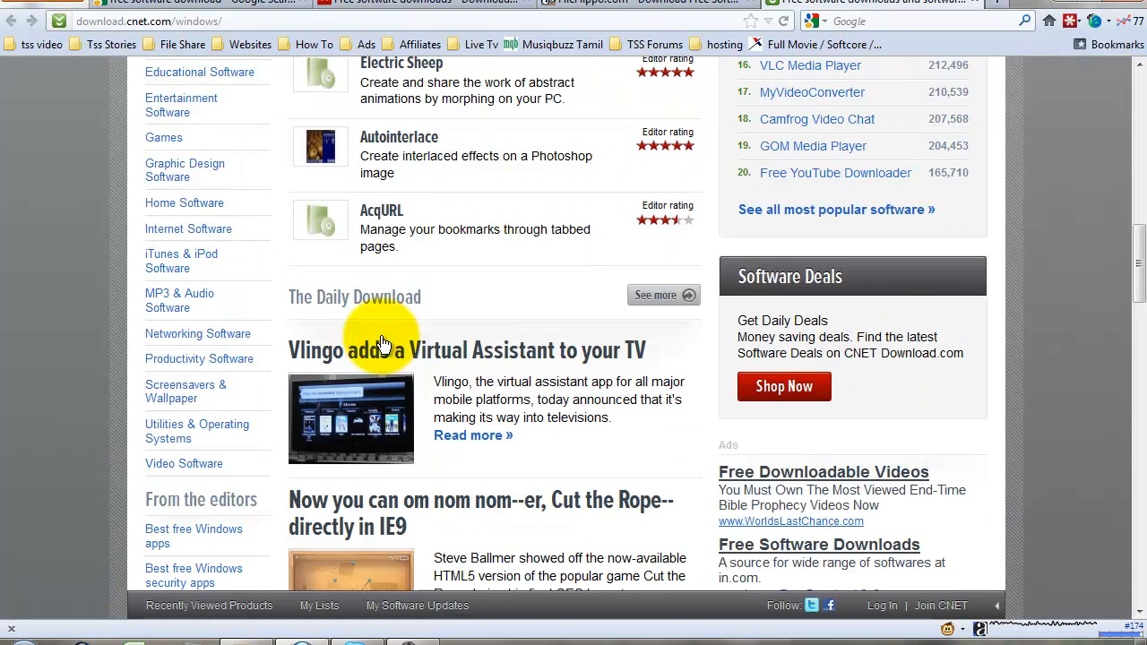
scroll("down", 3)
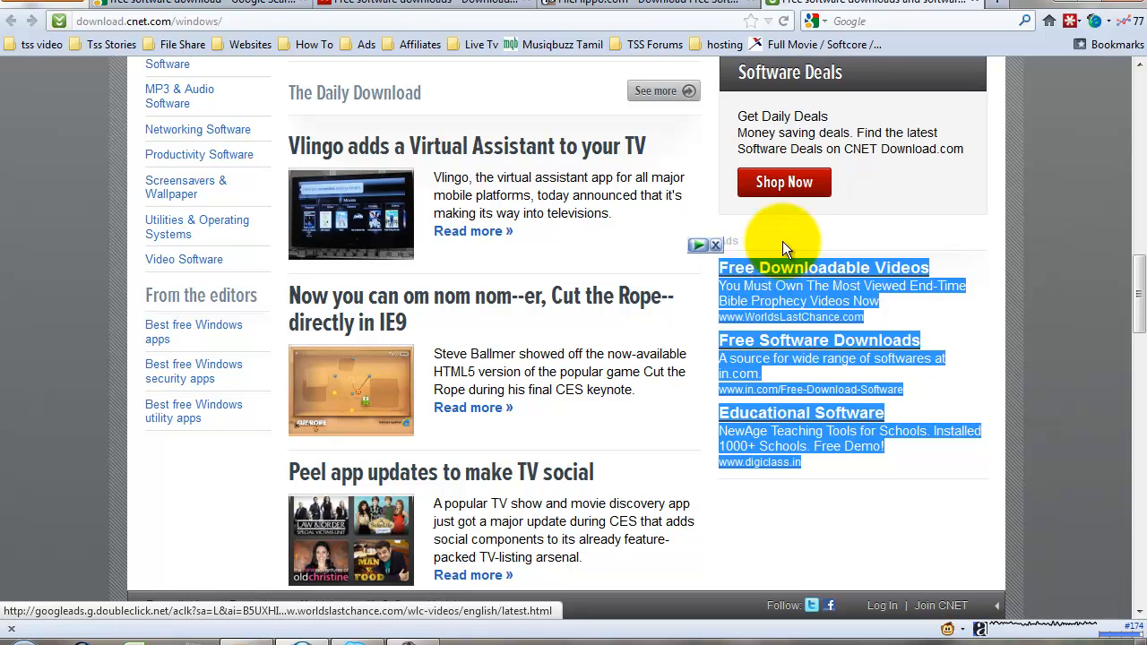
mouse_move(745, 309)
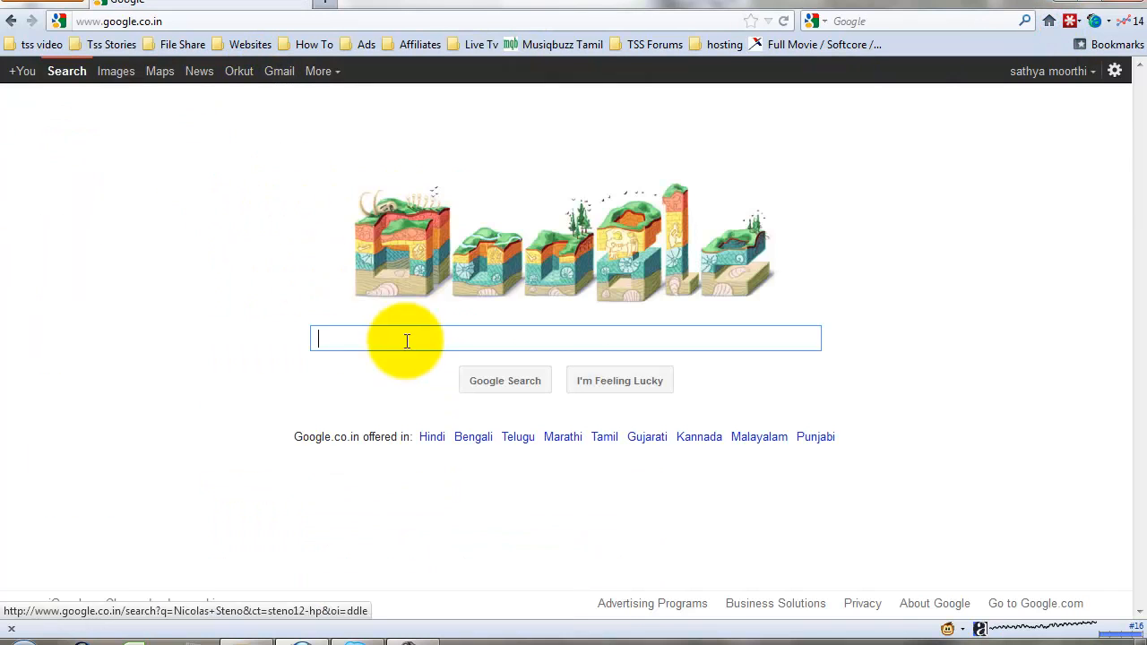
Search Google for 'google adsense' and open the Google AdSense sponsored result.
type("google adsense")
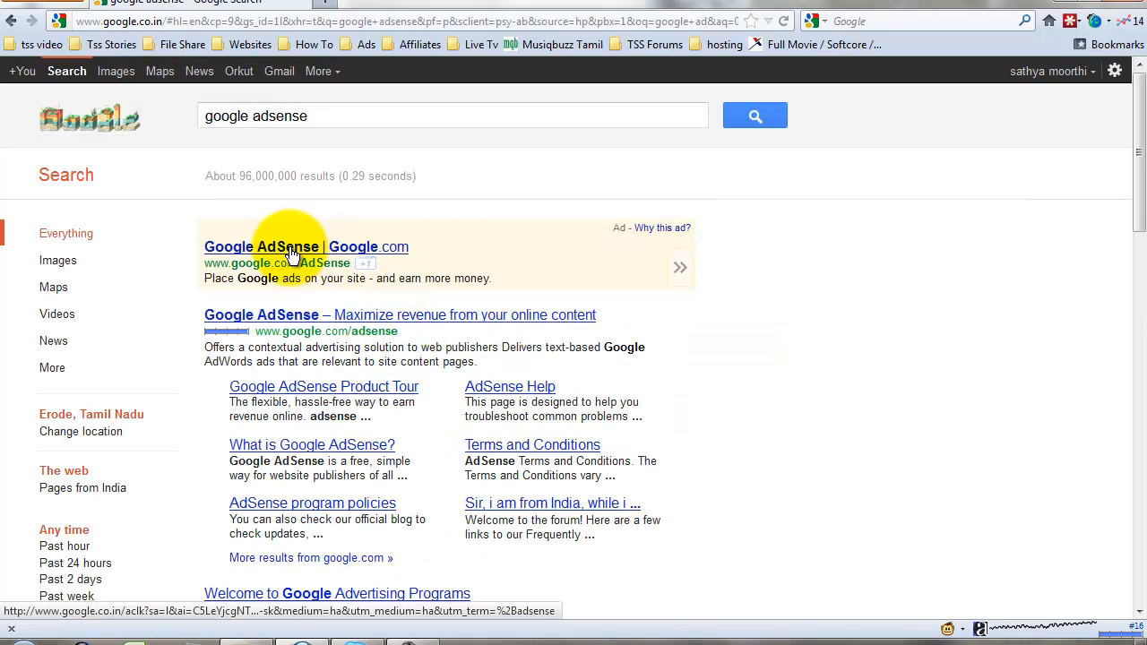
left_click(262, 247)
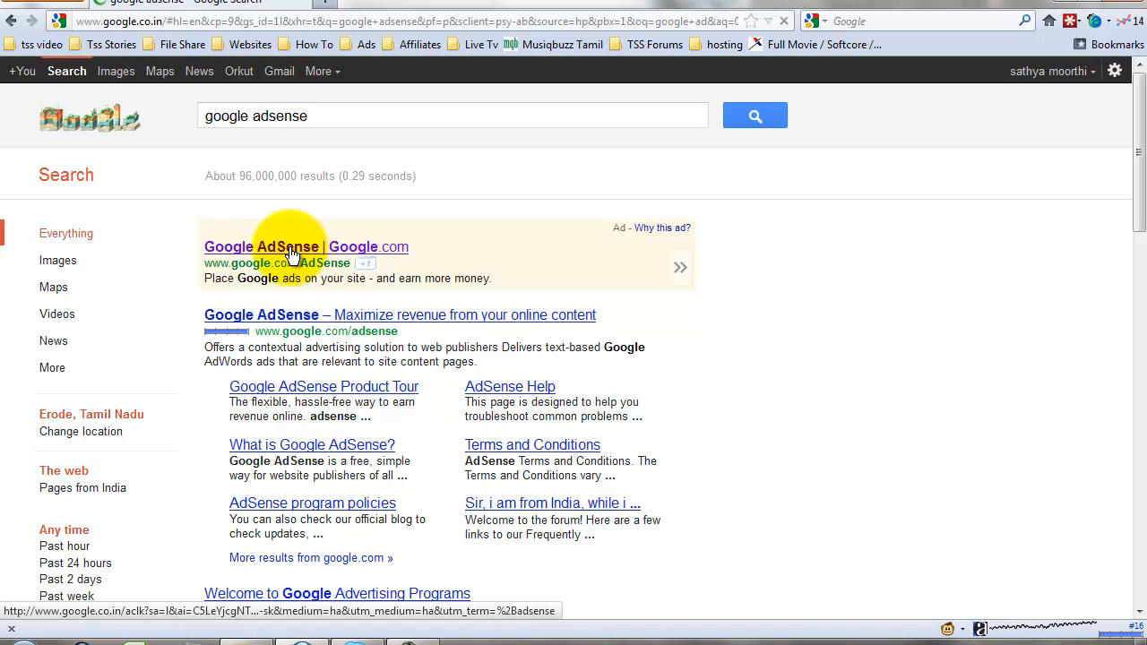
left_click(261, 247)
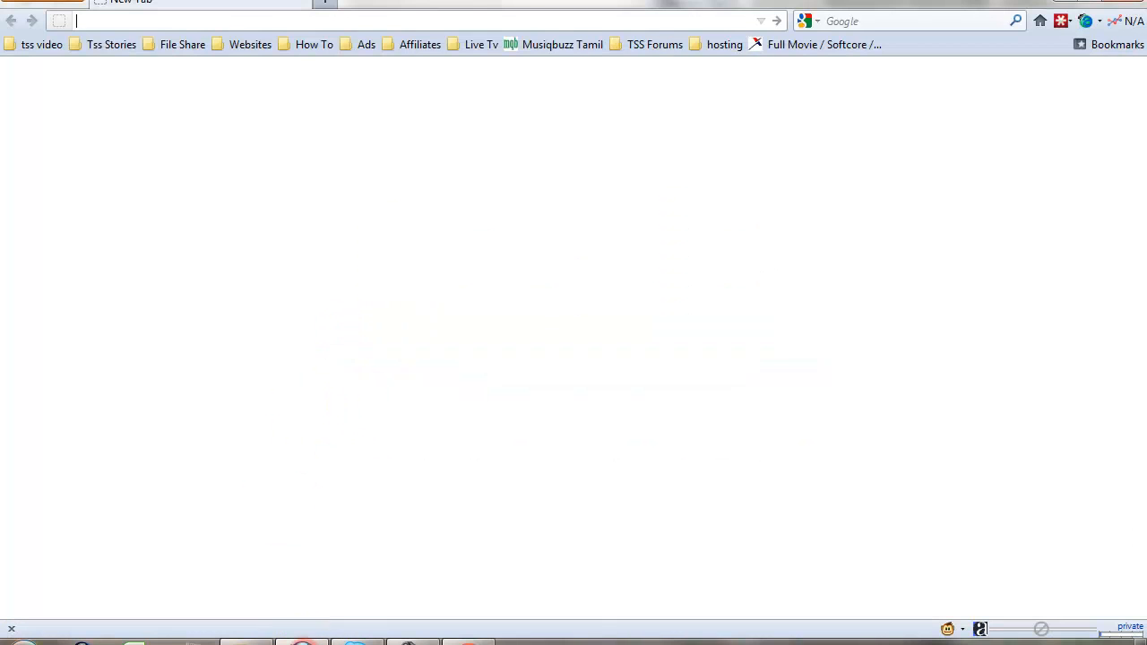
Load FileHippo in the new tab from the address-bar suggestions.
type("fileh")
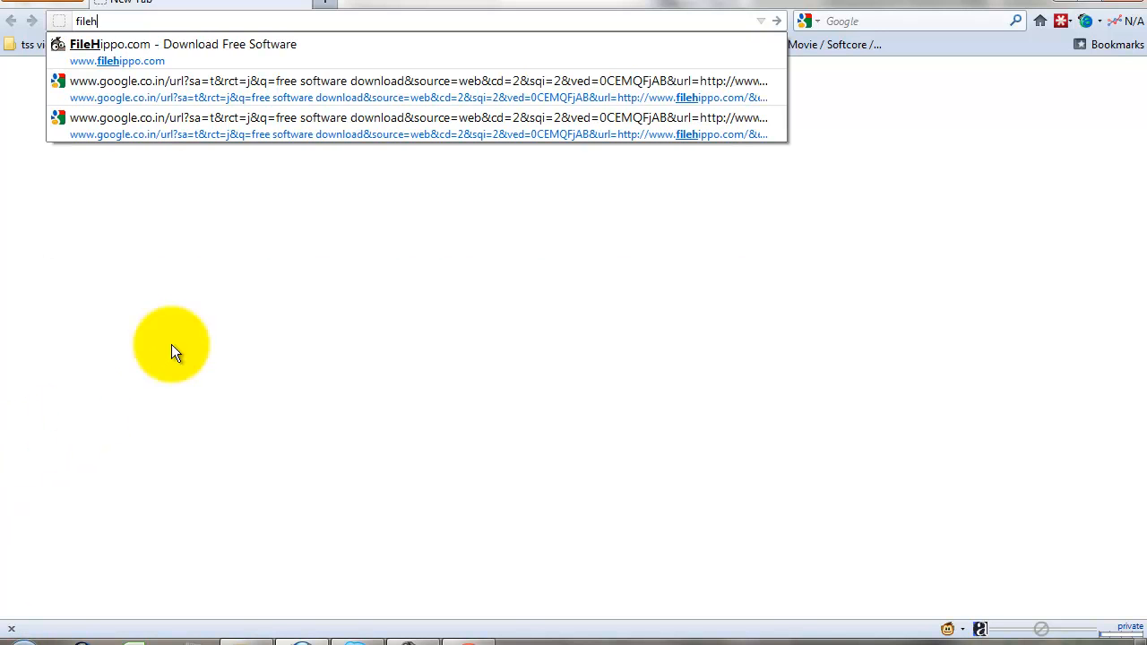
left_click(182, 43)
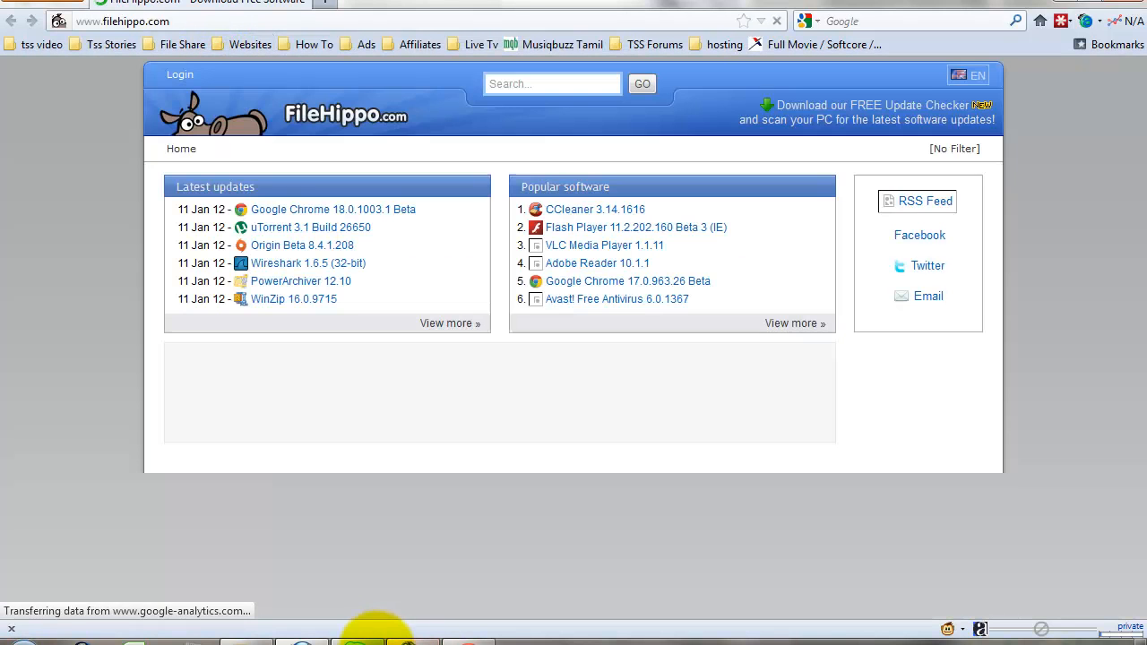
Scroll FileHippo's homepage to review its banner and camera ads.
scroll("down", 3)
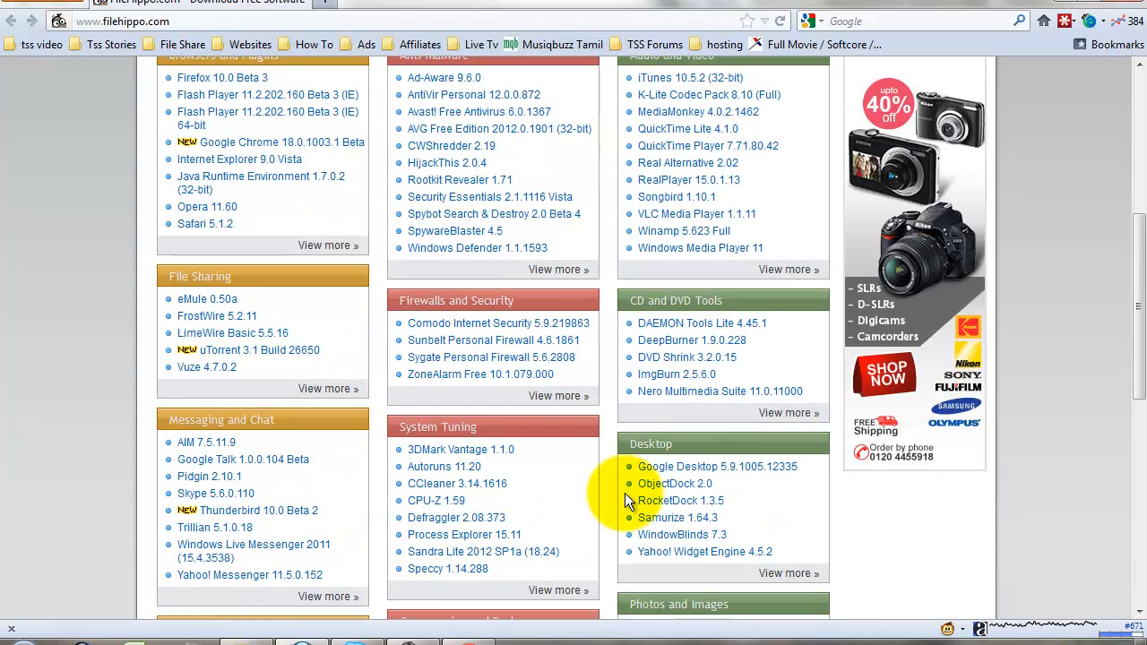
scroll("up", 3)
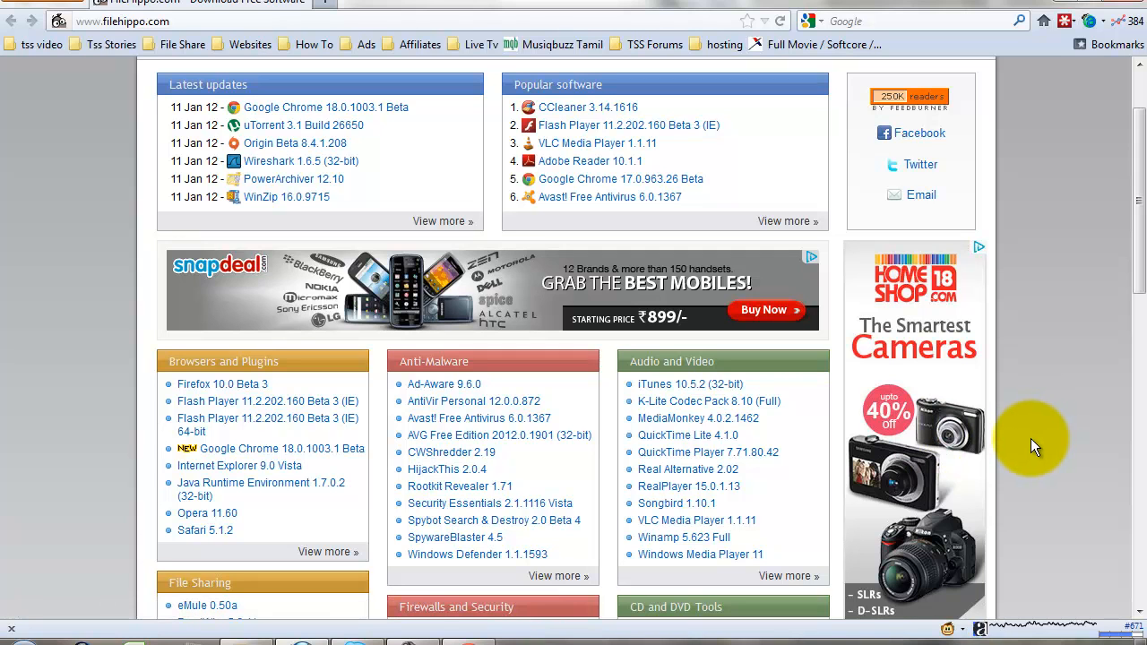
mouse_move(1029, 448)
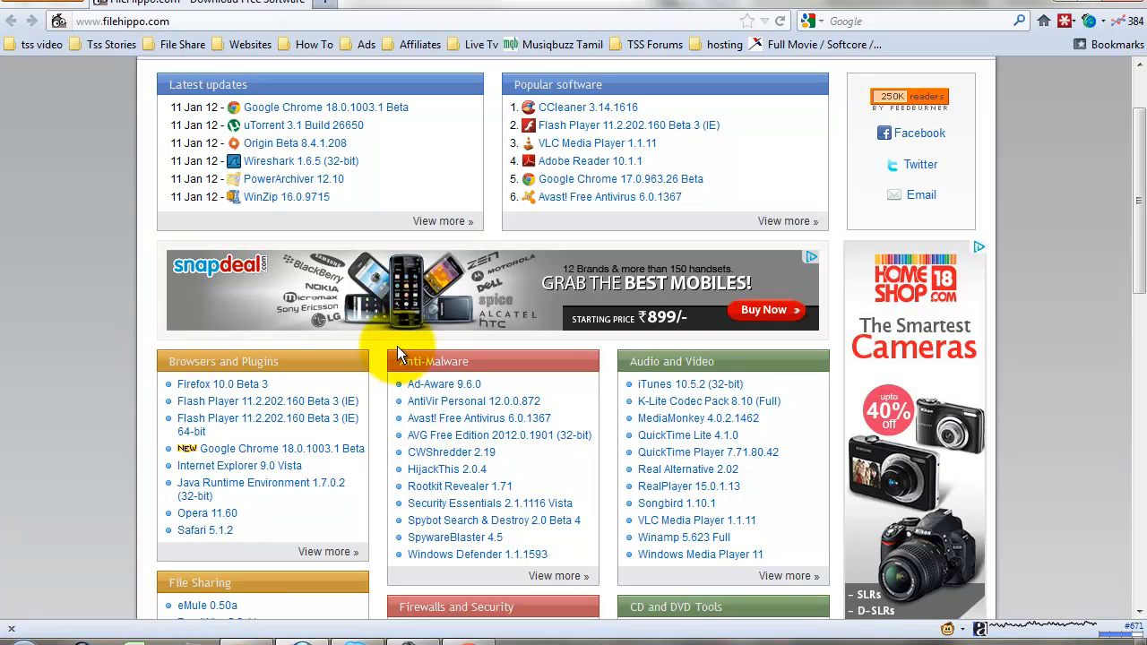
mouse_move(158, 322)
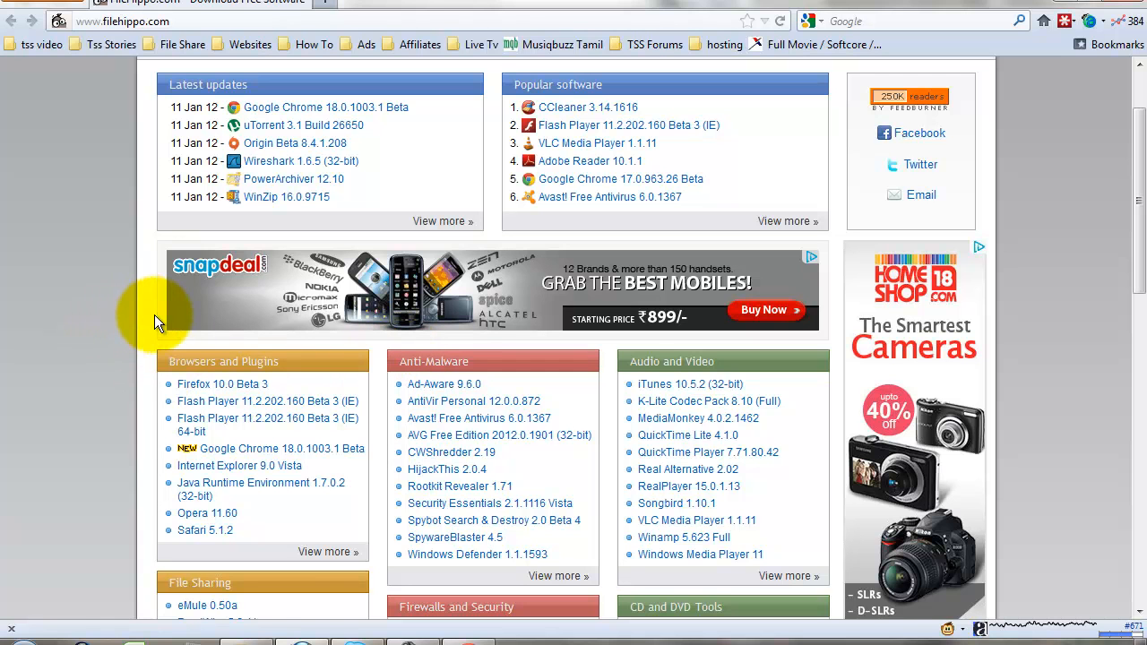
scroll("down", 3)
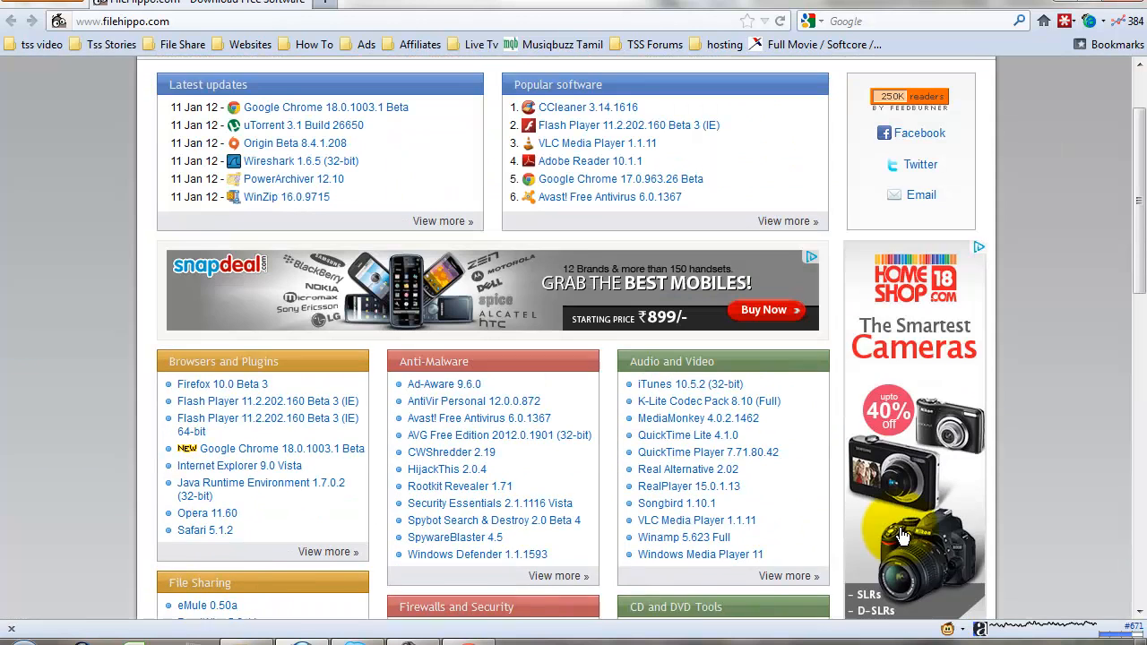
scroll("up", 3)
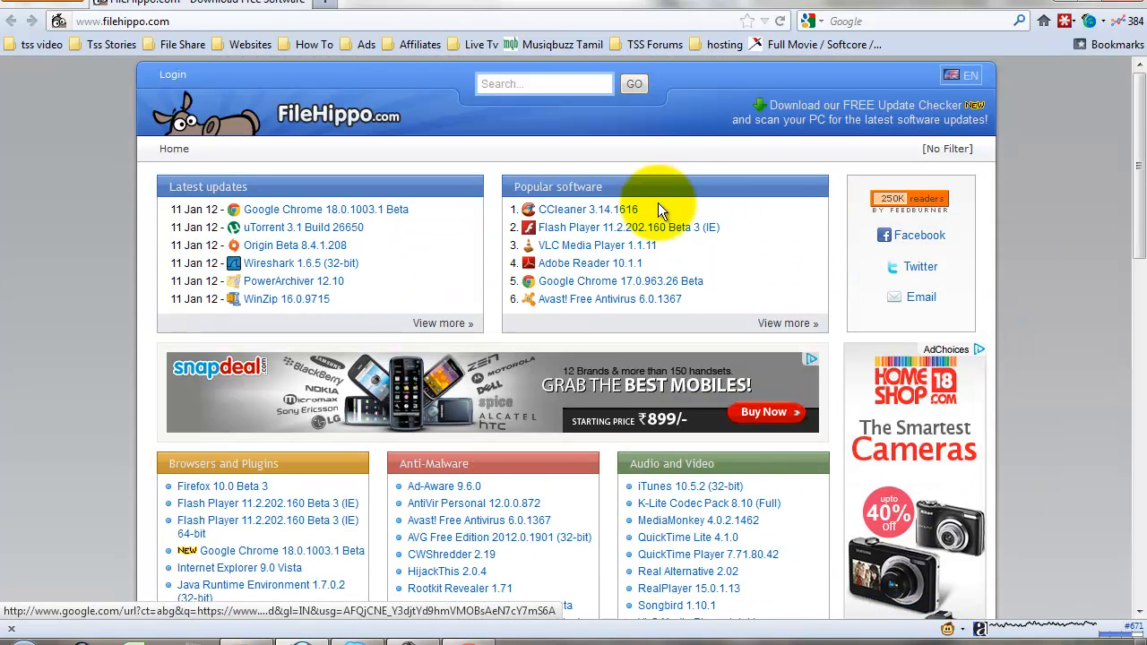
mouse_move(368, 179)
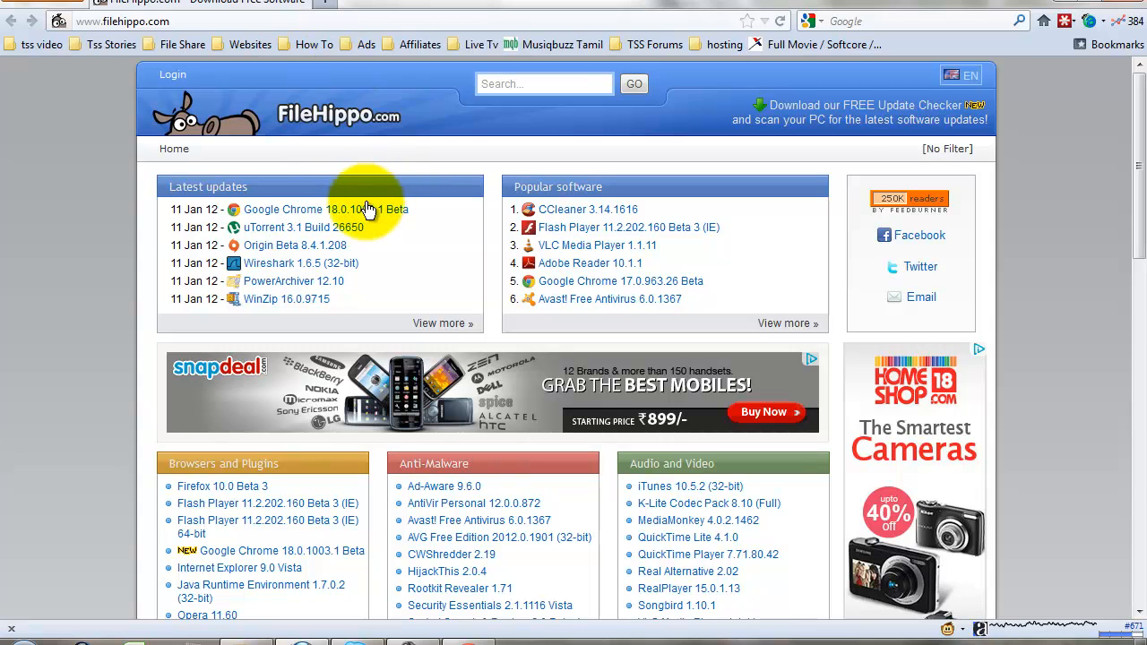
mouse_move(355, 229)
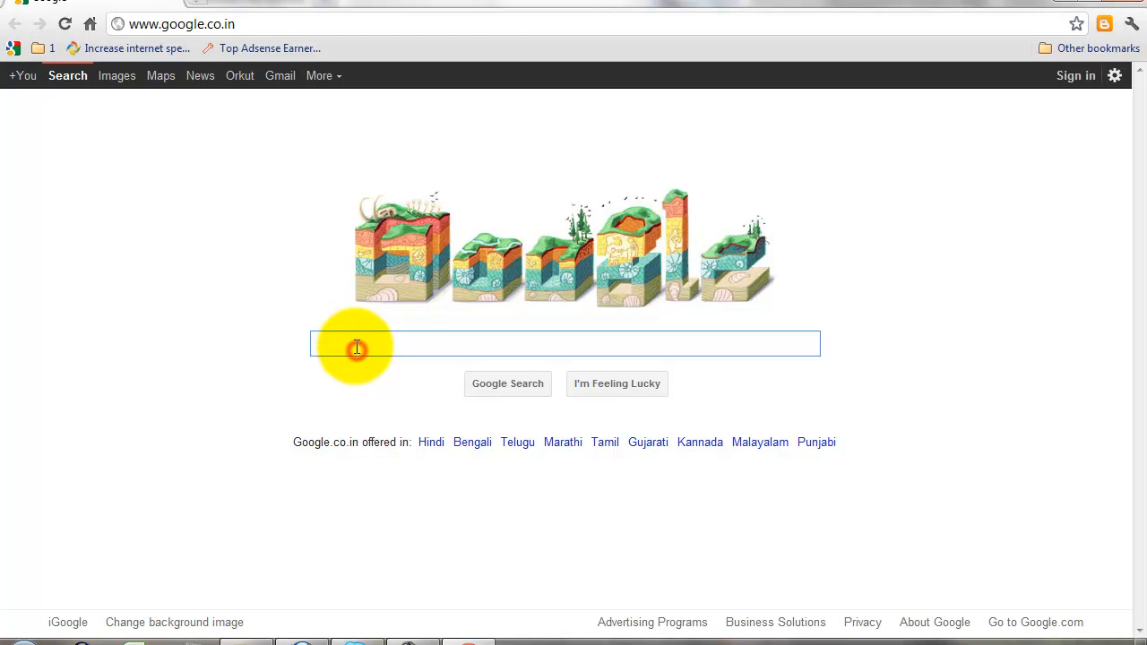
Search 'google adsense' and open the Google AdSense site from the results.
type("google adsense")
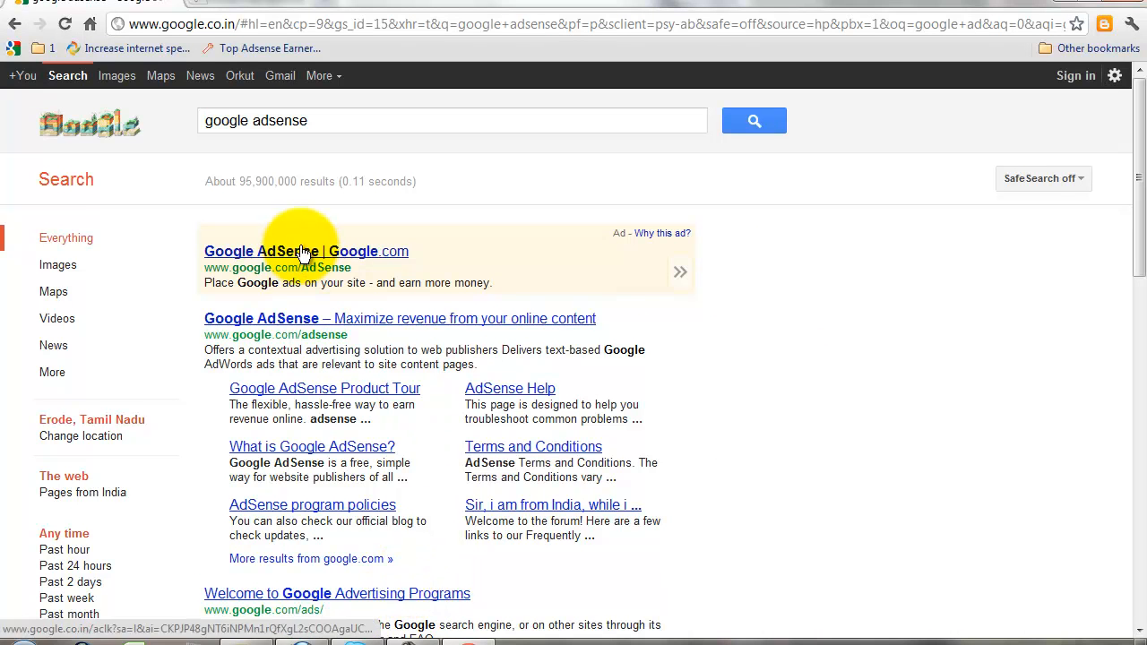
left_click(305, 250)
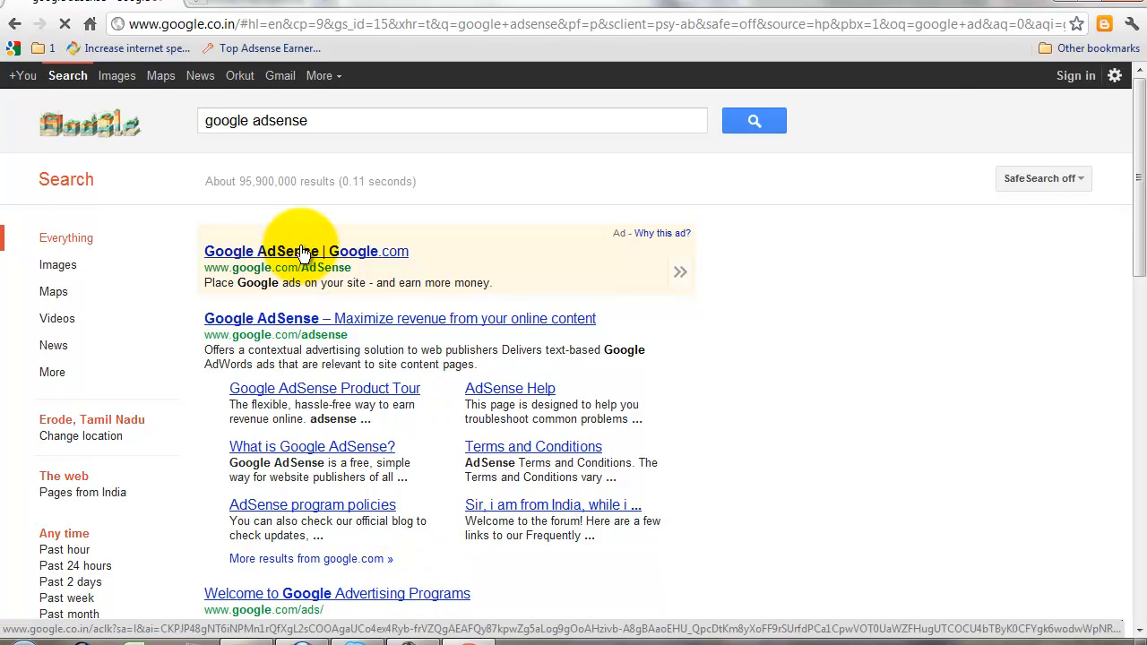
left_click(305, 251)
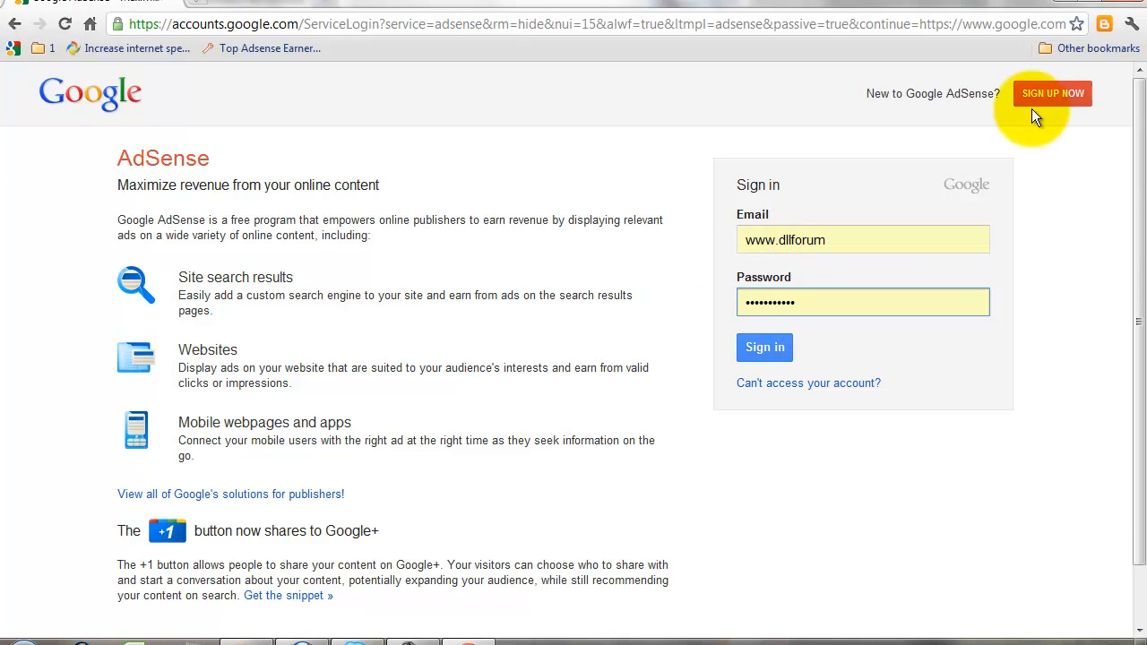
Choose SIGN UP NOW on the AdSense sign-in page to start signing up.
left_click(1052, 94)
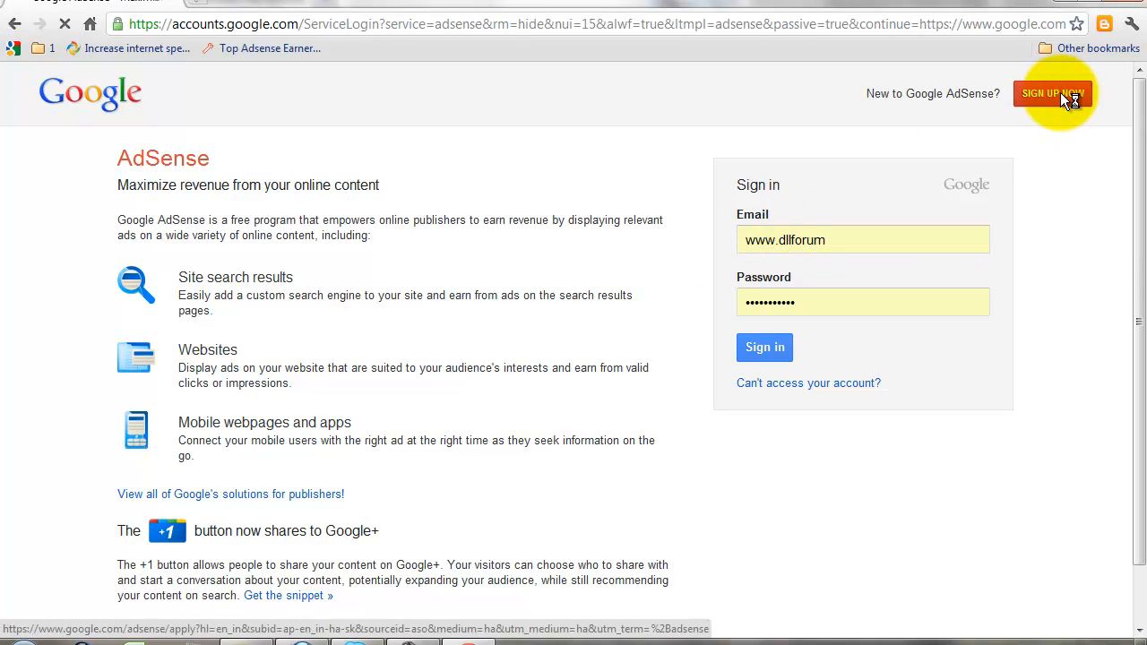
left_click(1052, 93)
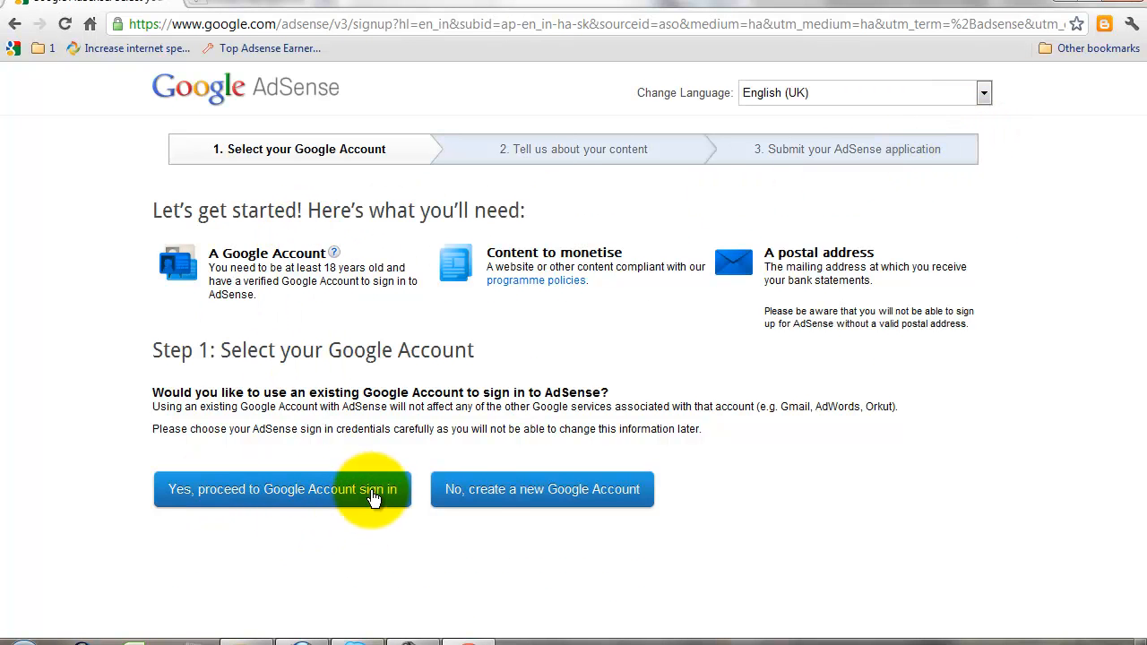
mouse_move(470, 500)
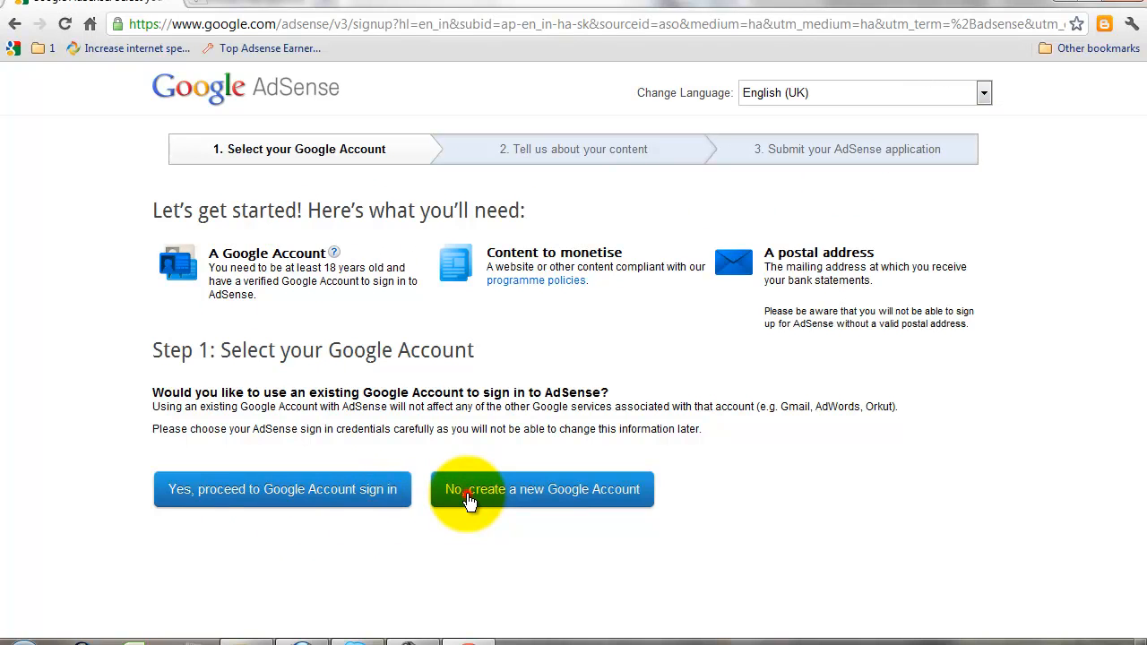
Choose 'No, create a new Google Account' on step 1 of AdSense signup.
left_click(541, 489)
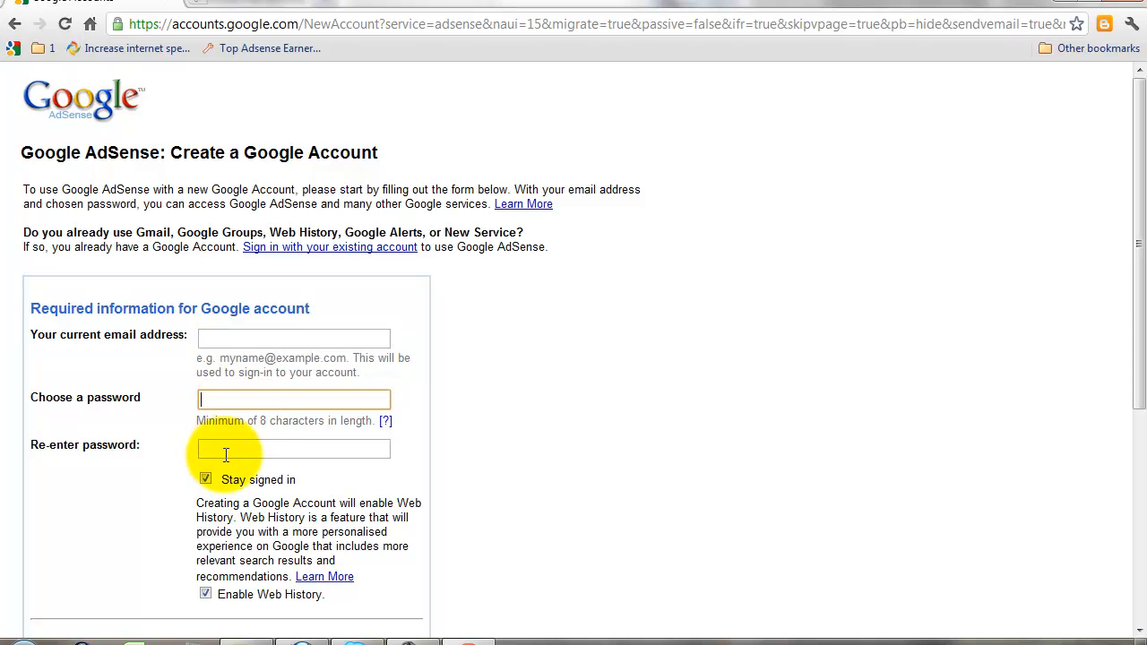
scroll("down", 3)
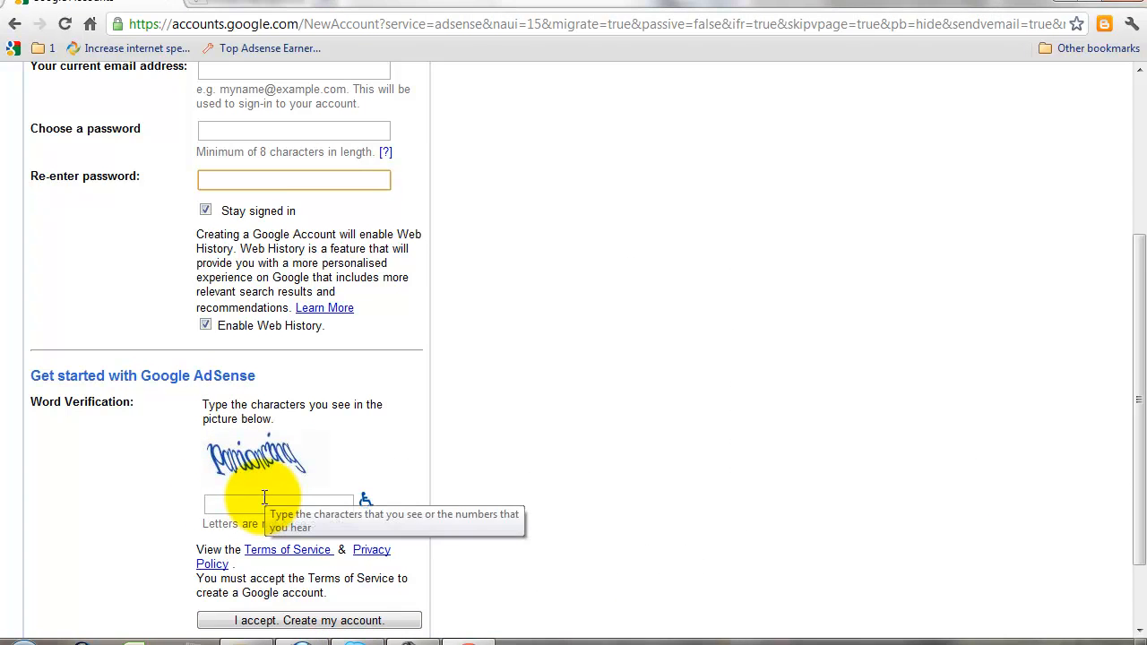
scroll("down", 3)
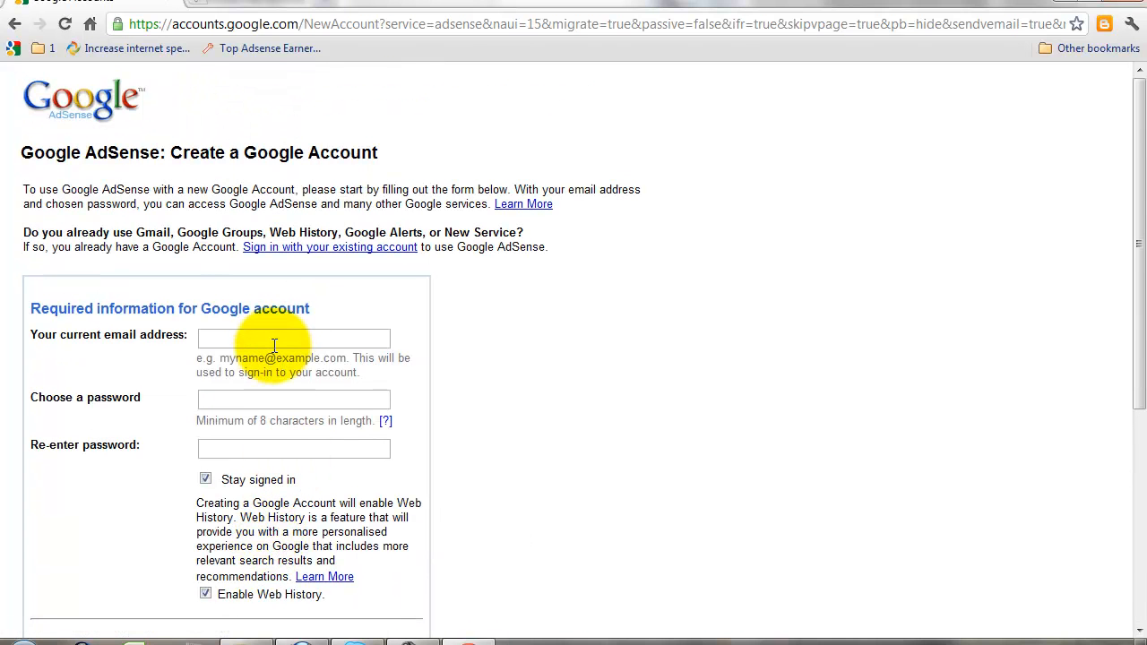
left_click(294, 339)
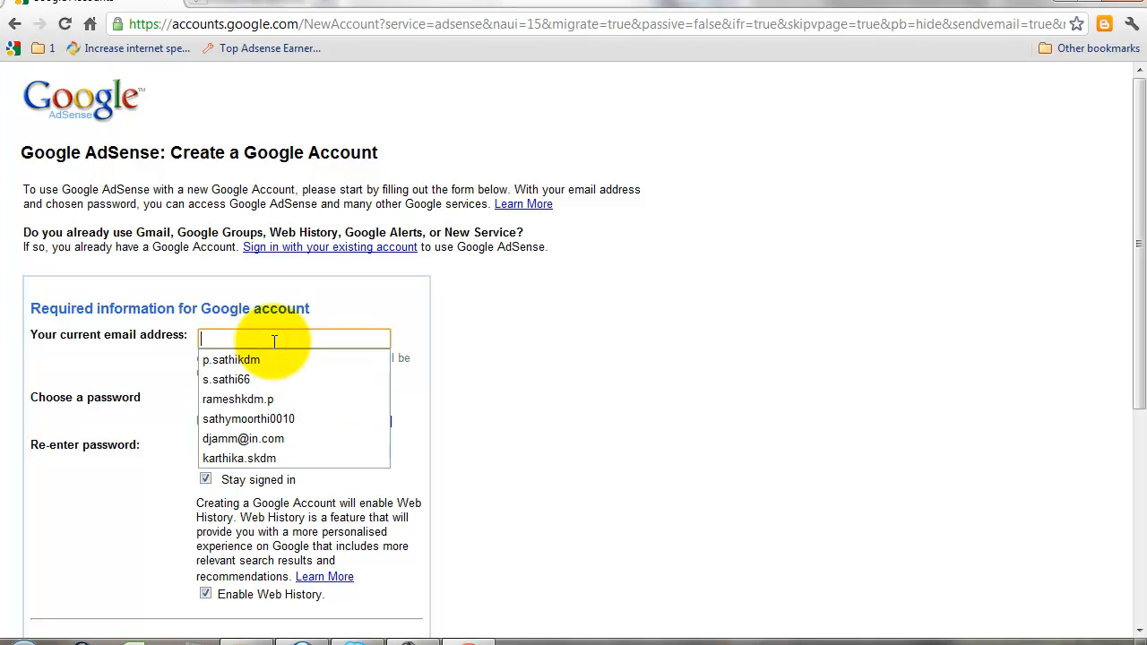
scroll("down", 3)
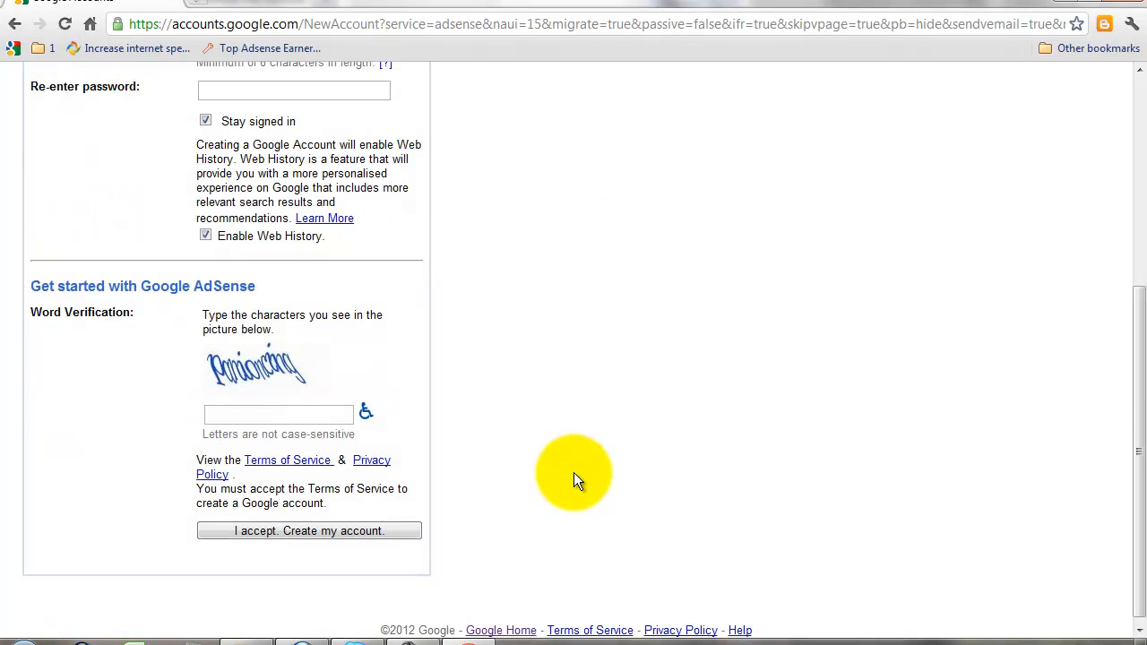
scroll("up", 3)
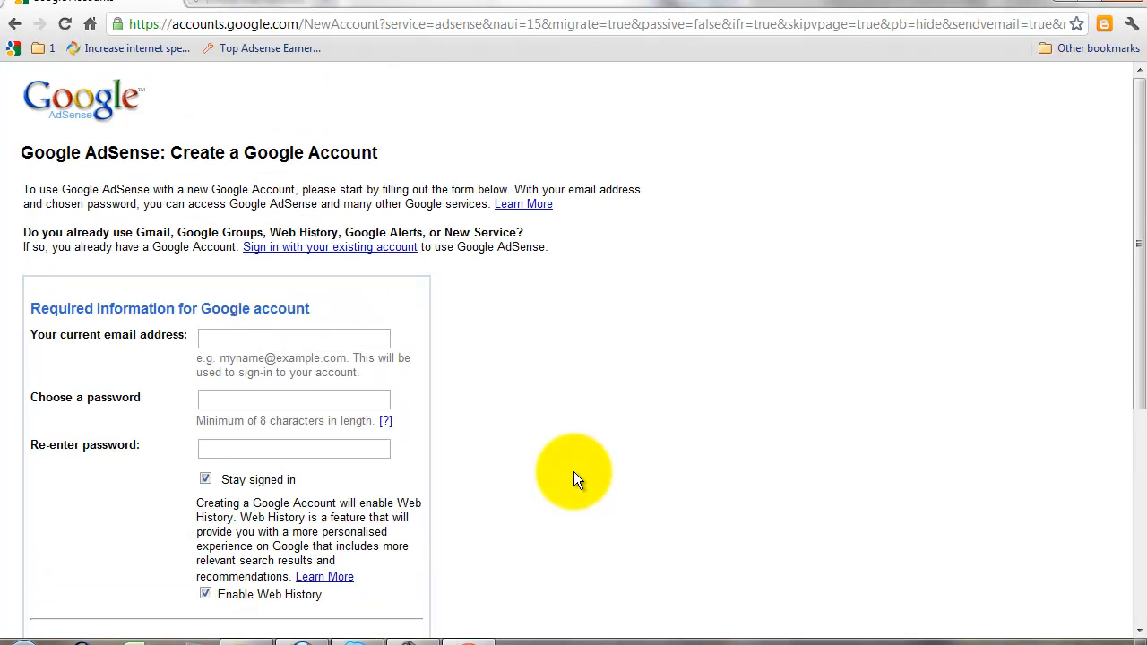
mouse_move(541, 321)
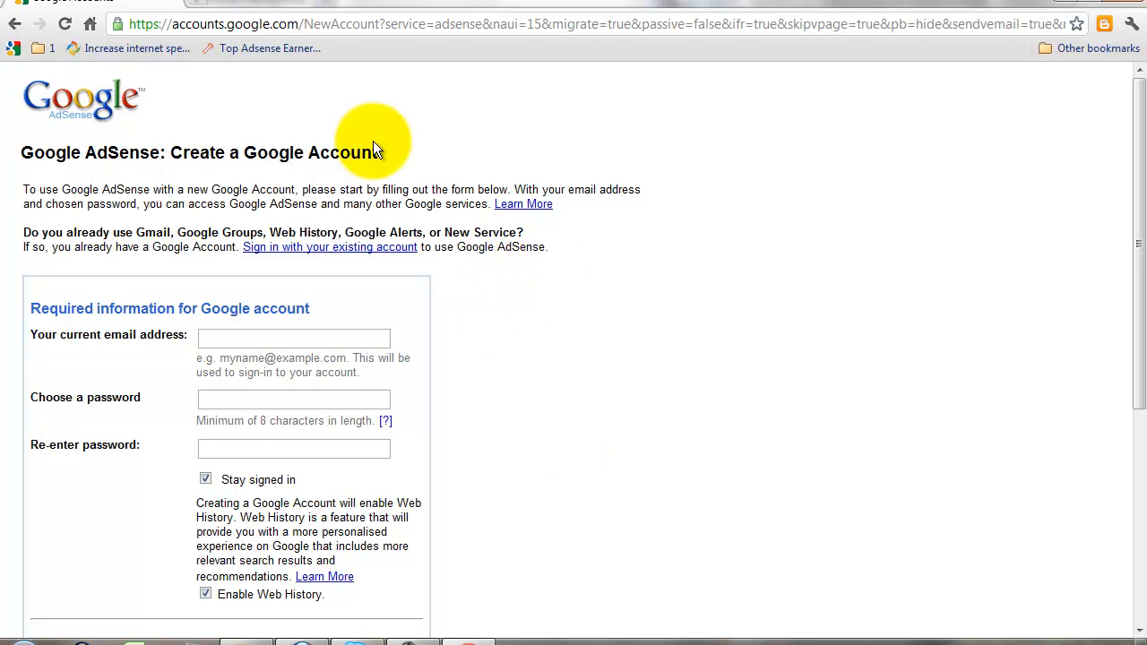
mouse_move(165, 8)
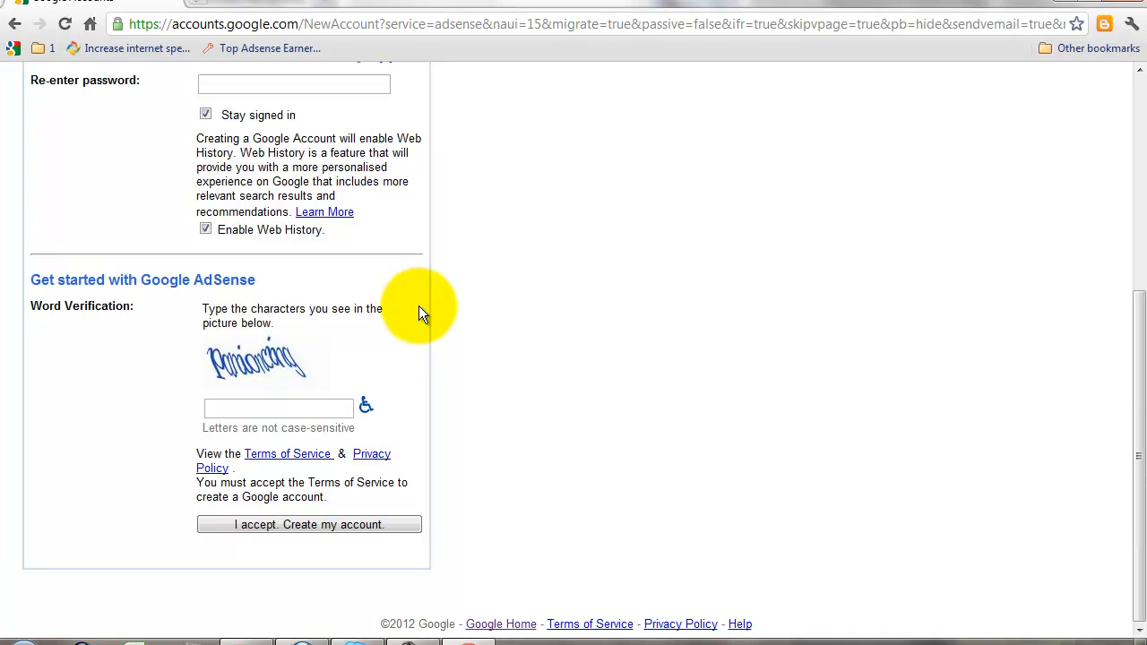
mouse_move(287, 243)
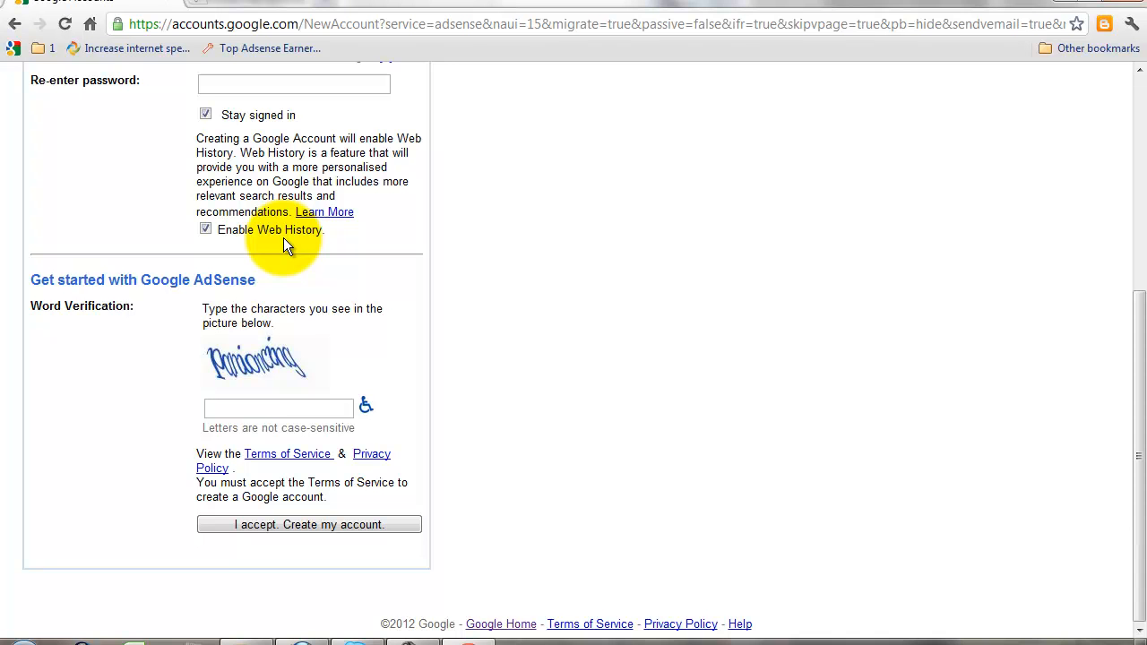
mouse_move(272, 247)
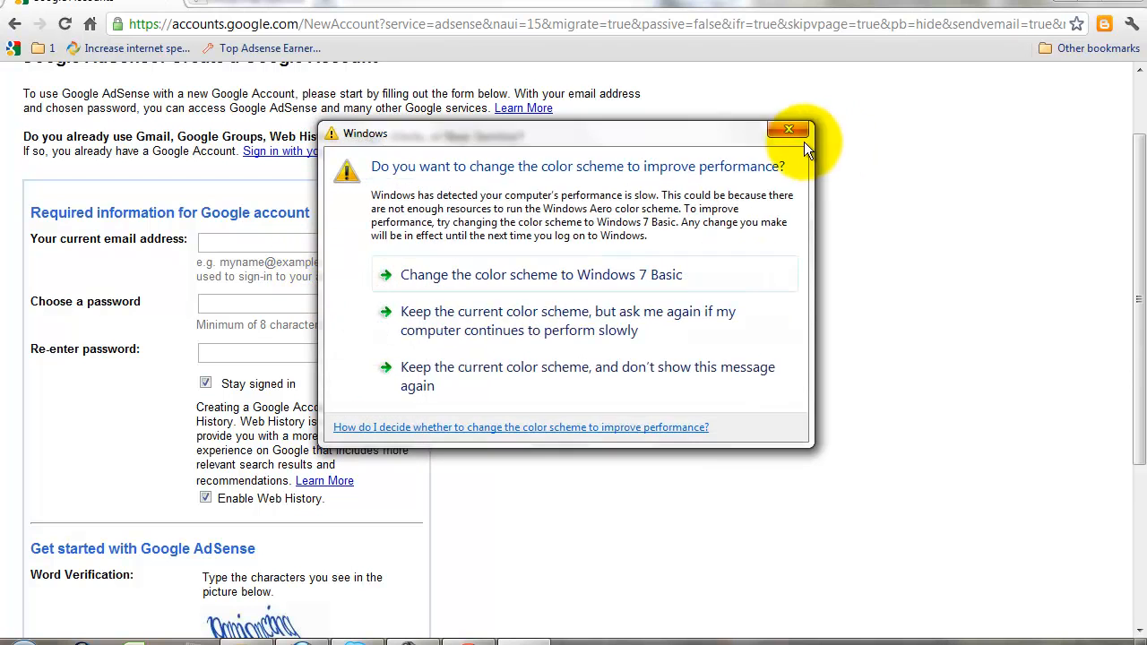
Dismiss the Windows colour scheme warning over the AdSense signup form.
left_click(788, 129)
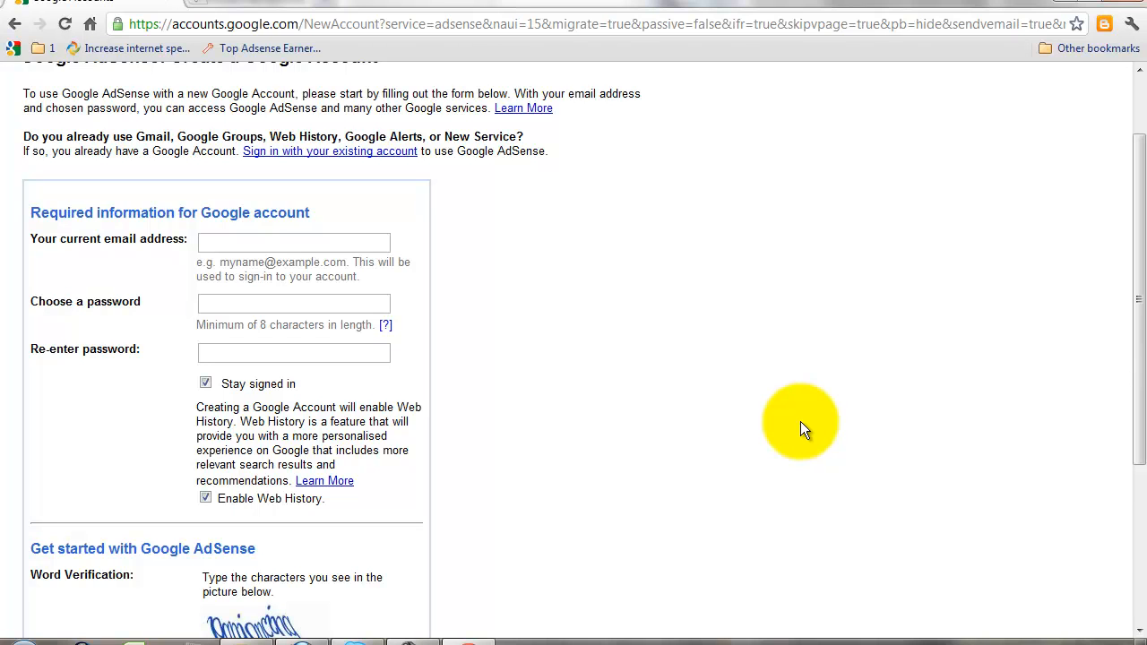
mouse_move(790, 423)
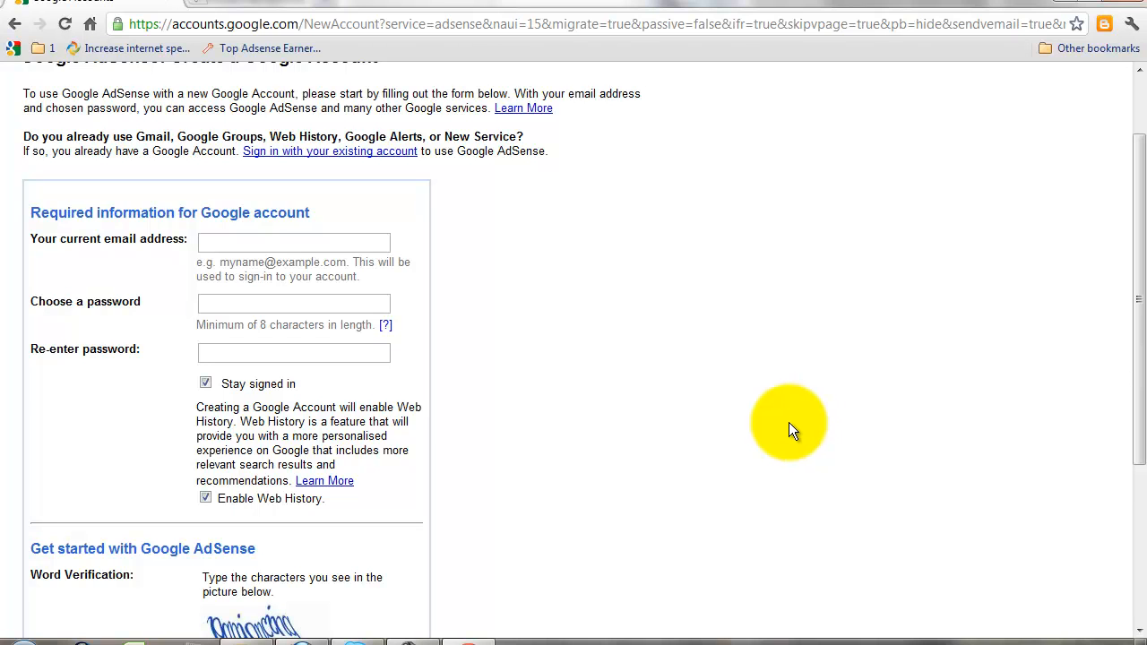